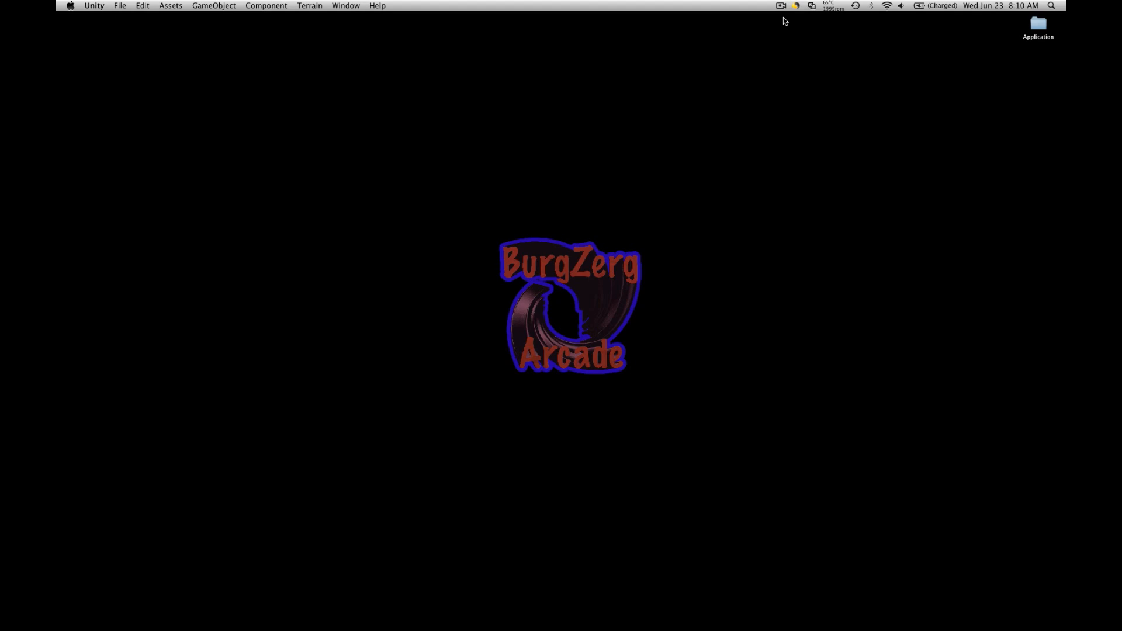
pyautogui.moveTo(466, 604)
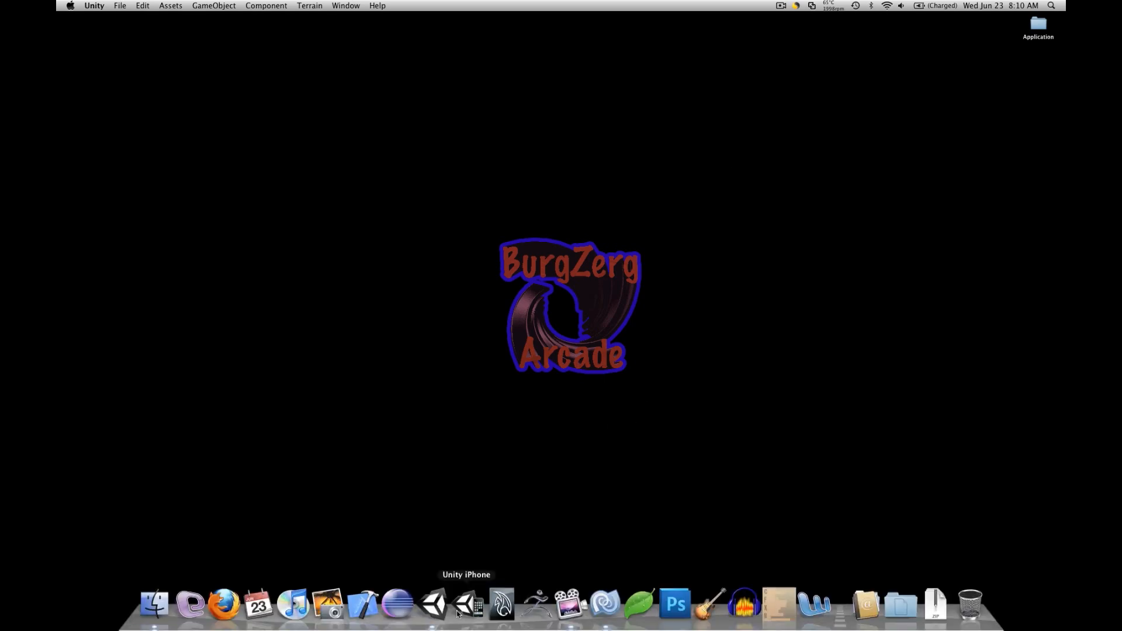
# - Change the button's Application.LoadLevel("Demo1") call to LoadLevelAsync and save MainMenu.cs
pyautogui.click(431, 604)
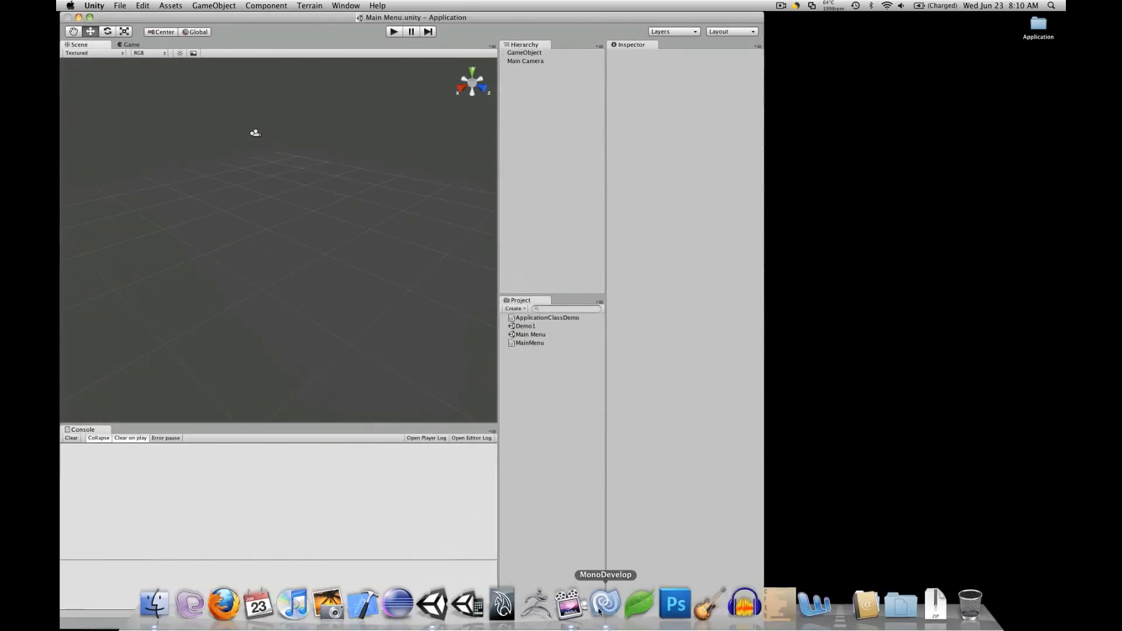
pyautogui.click(604, 604)
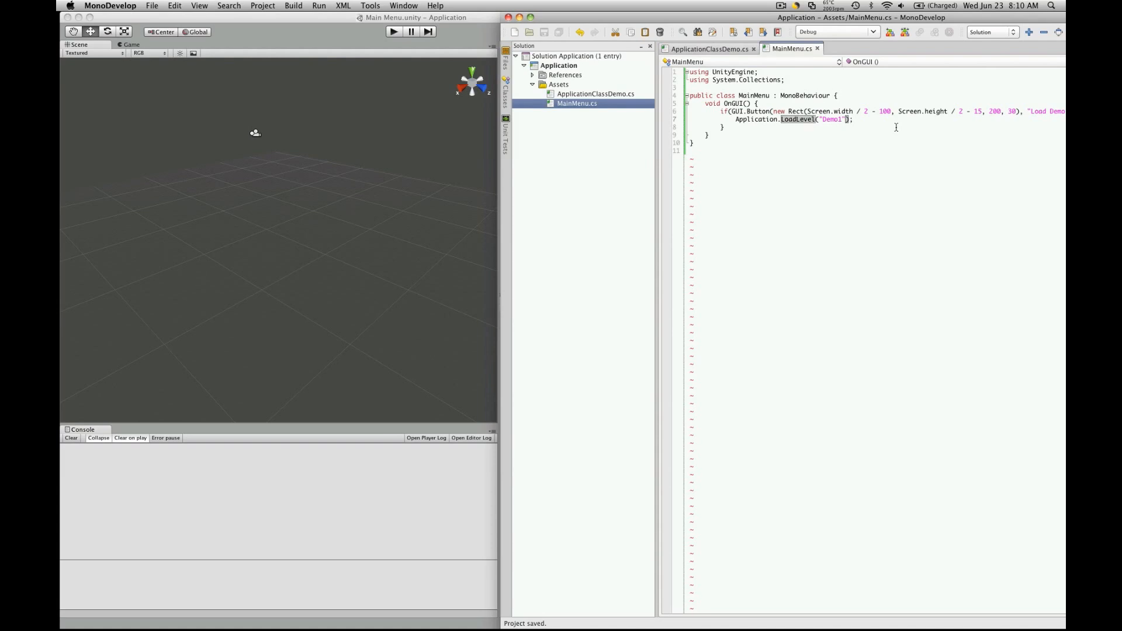
pyautogui.write('Async')
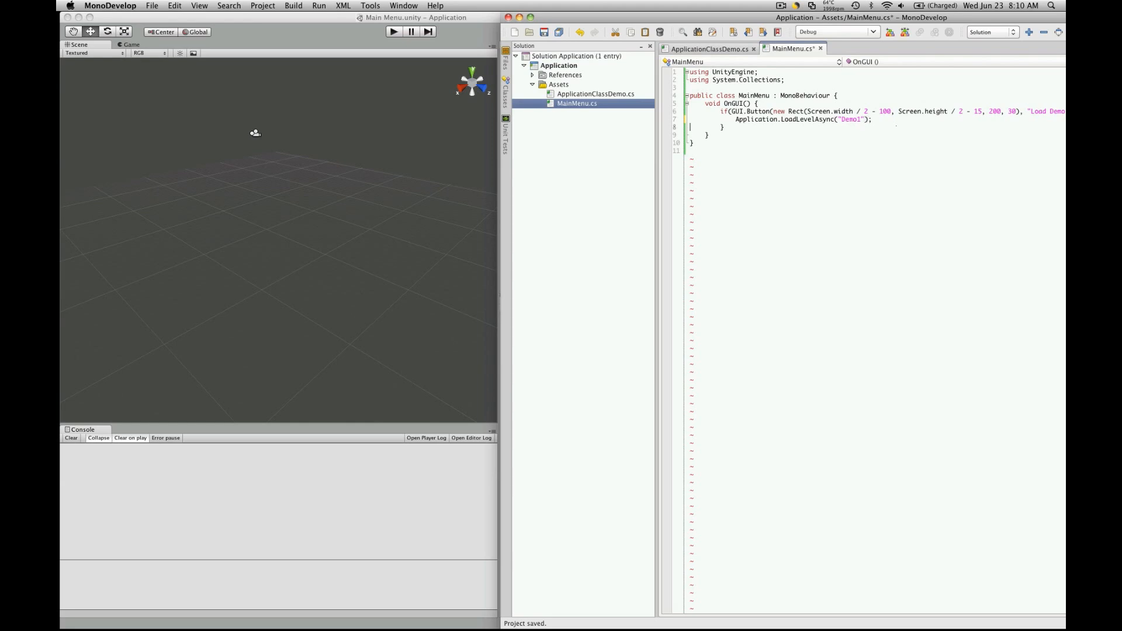
pyautogui.press('cmd+s')
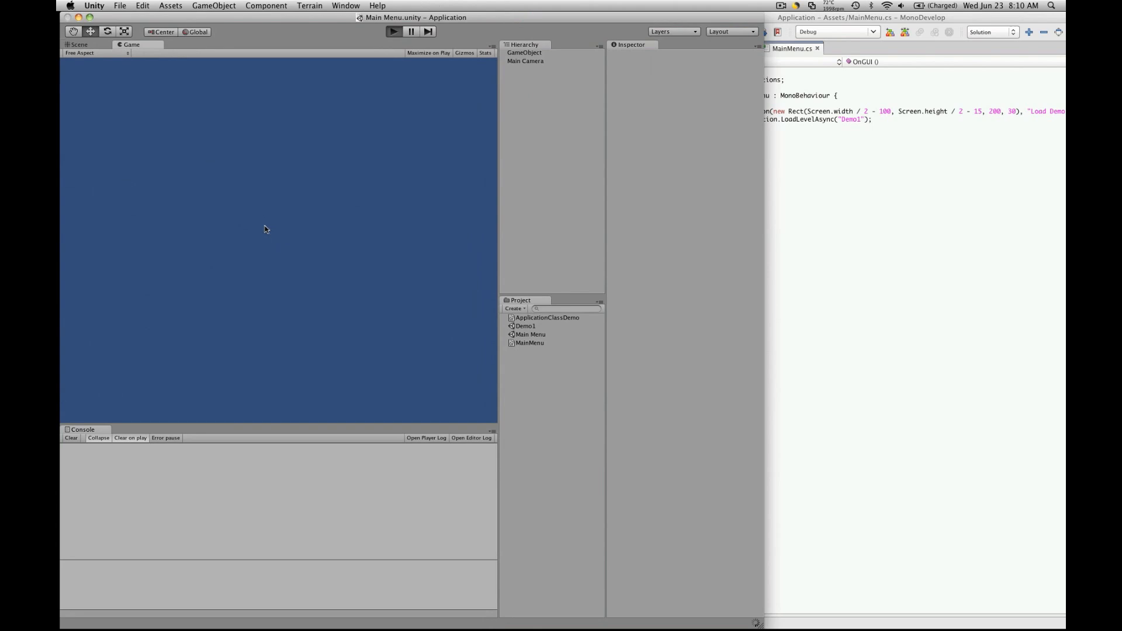
# - Play the scene in Unity to test the async load, then stop it
pyautogui.click(393, 32)
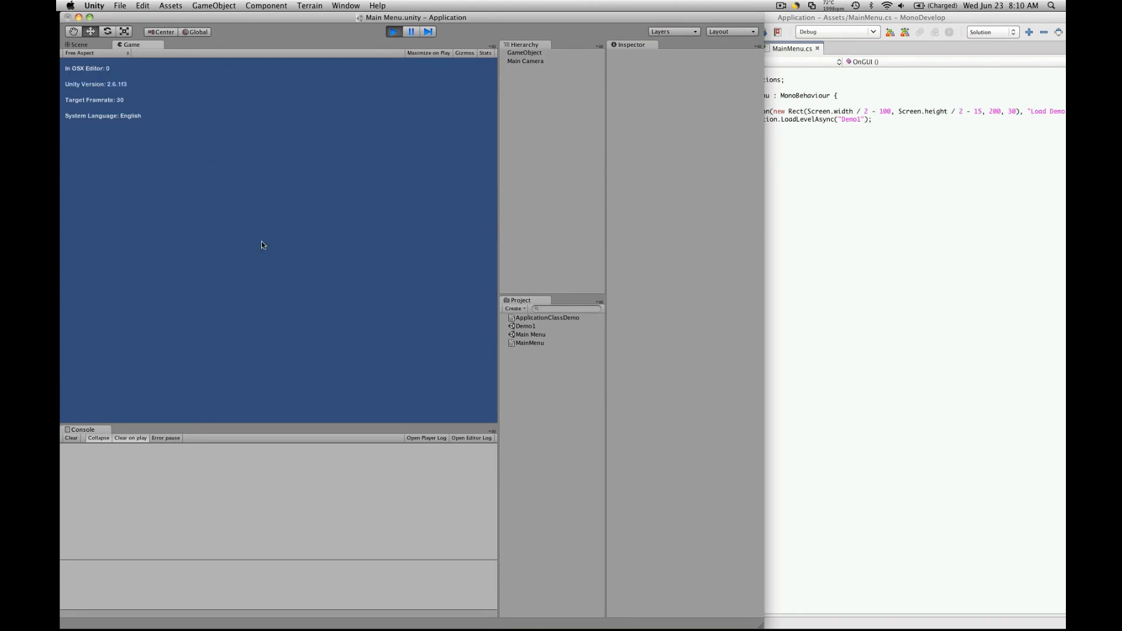
pyautogui.click(78, 44)
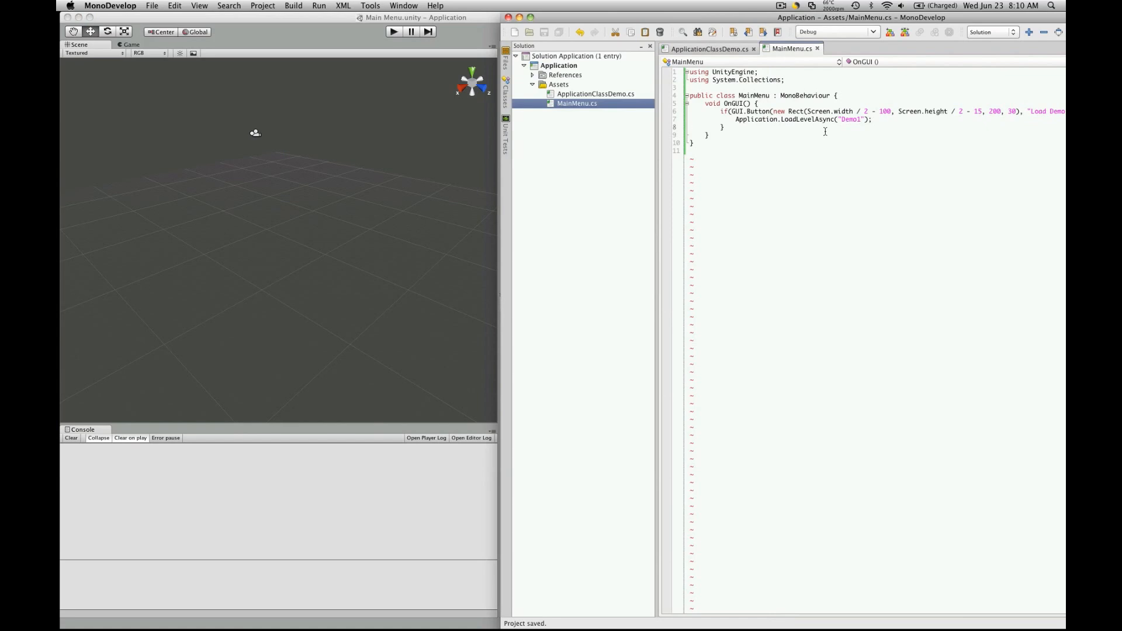
# - Declare 'private AsyncOperation ao;' and assign ao = Application.LoadLevelAsync("Demo1") in the button
pyautogui.click(839, 95)
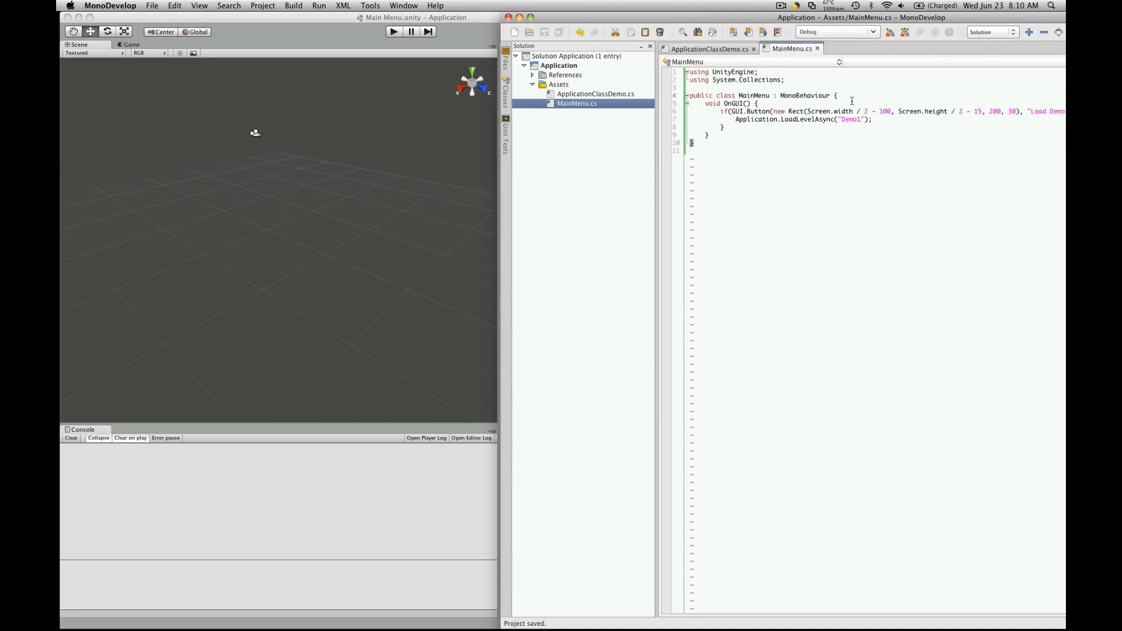
pyautogui.press('enter')
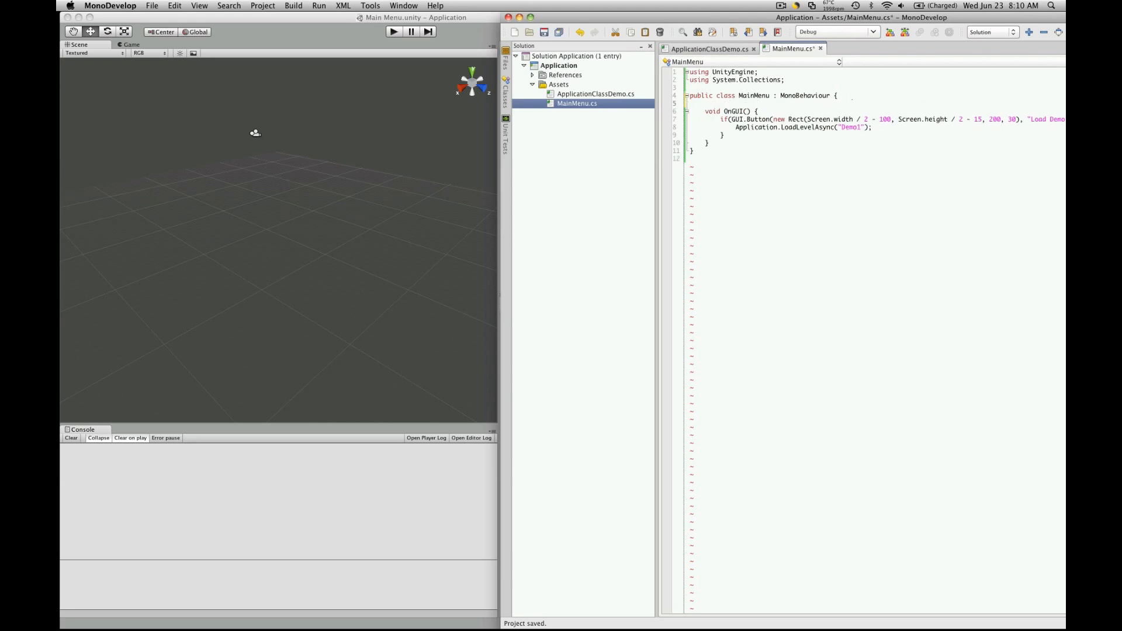
pyautogui.write('private')
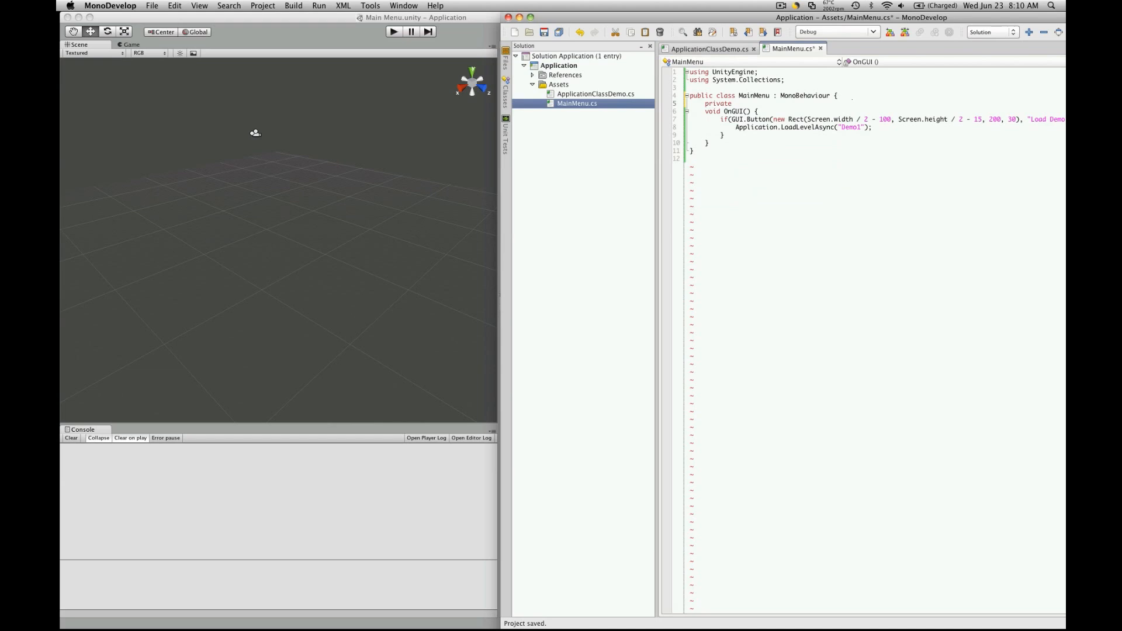
pyautogui.write('Aysnc')
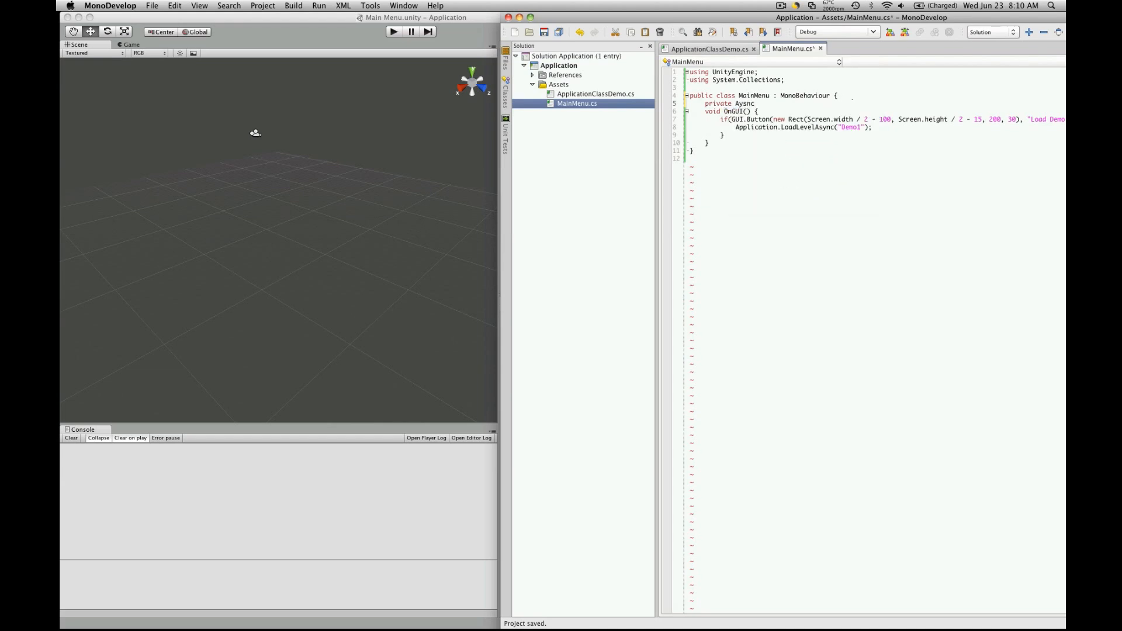
pyautogui.write('A')
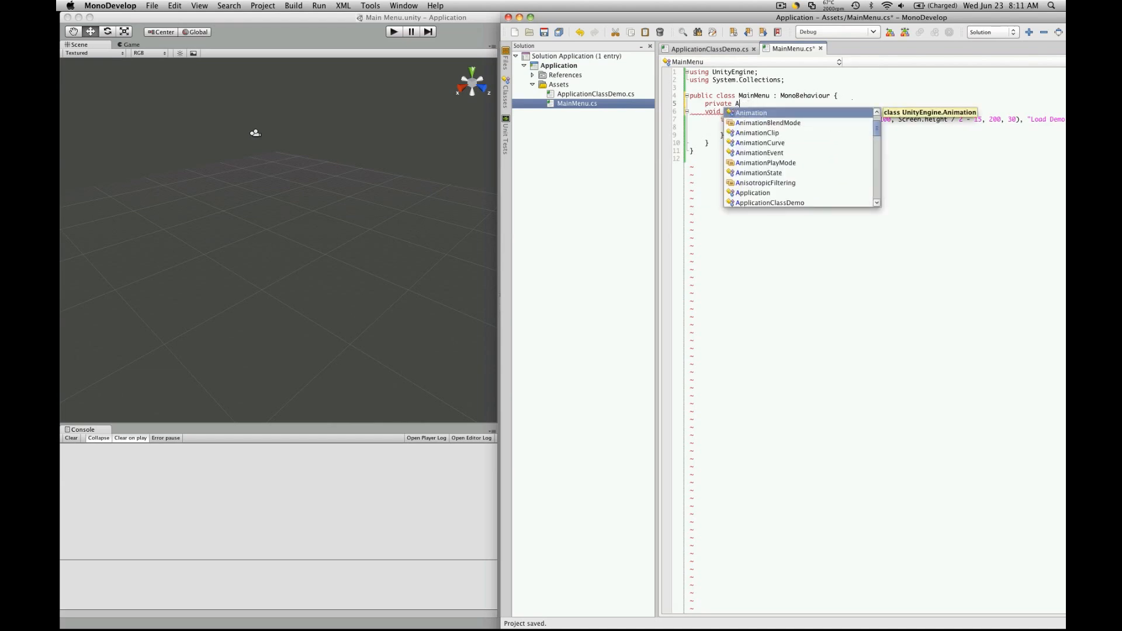
pyautogui.write('syncOperation')
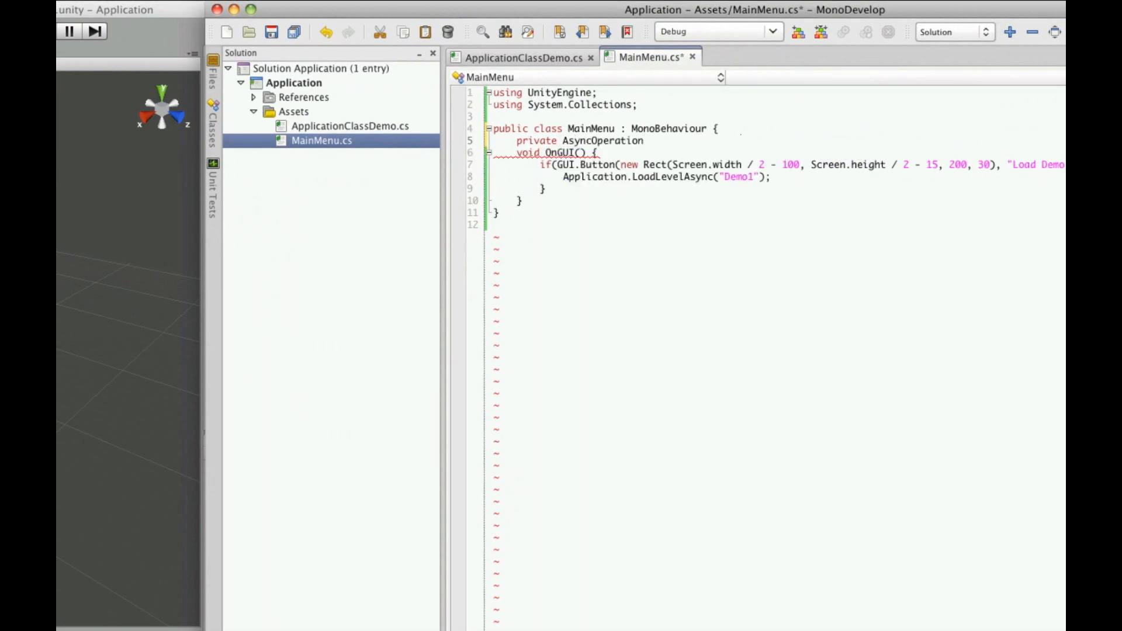
pyautogui.write('ao;')
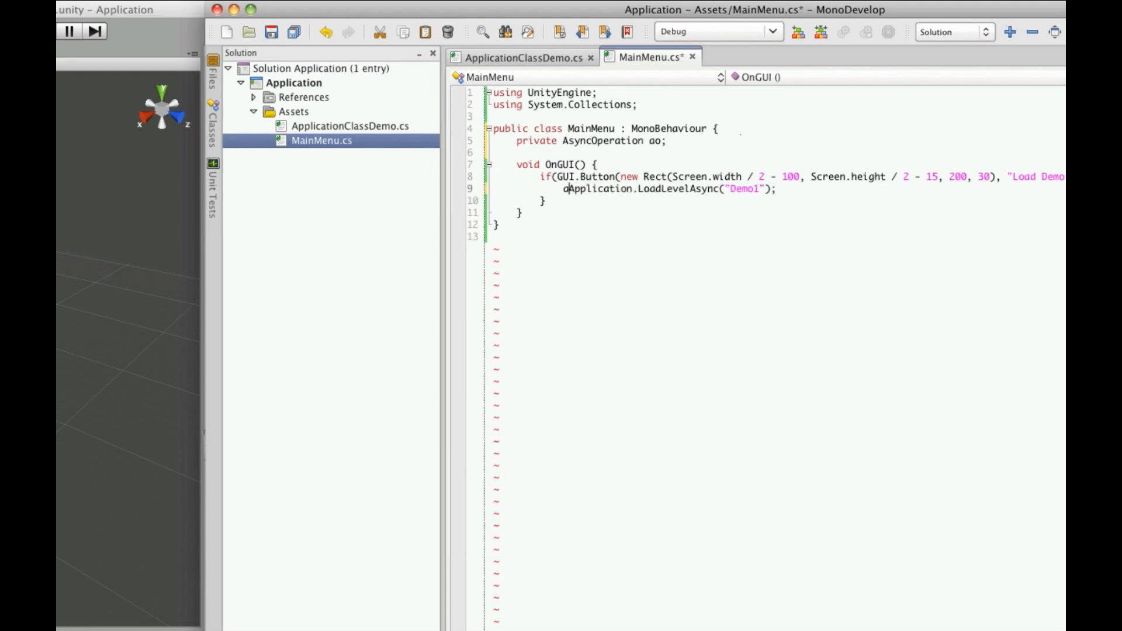
pyautogui.write('o =')
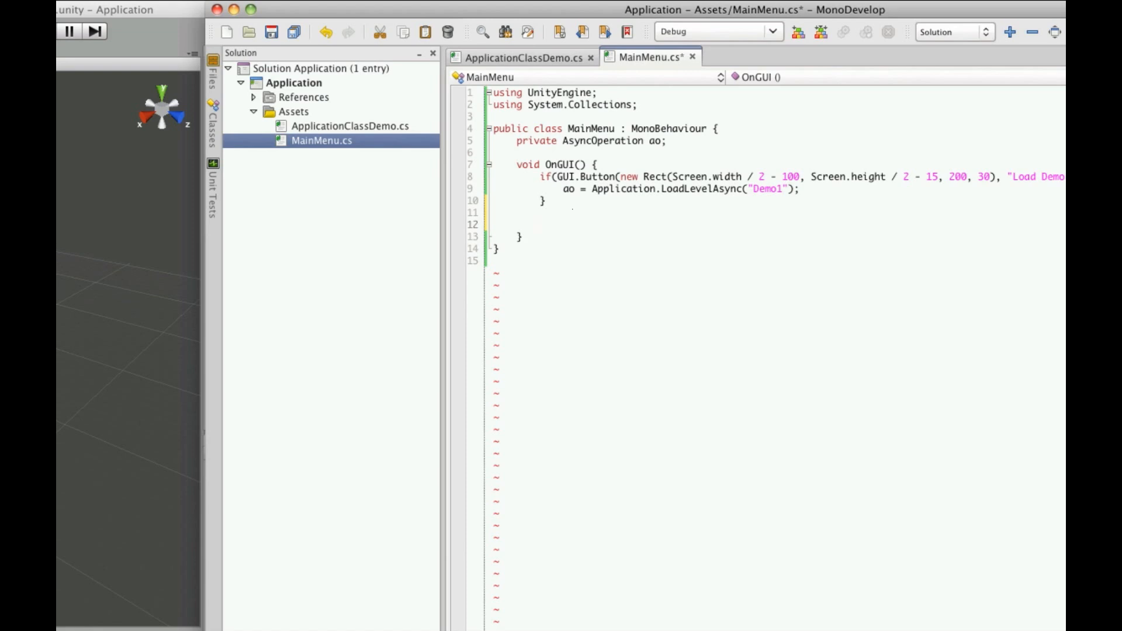
pyautogui.click(540, 225)
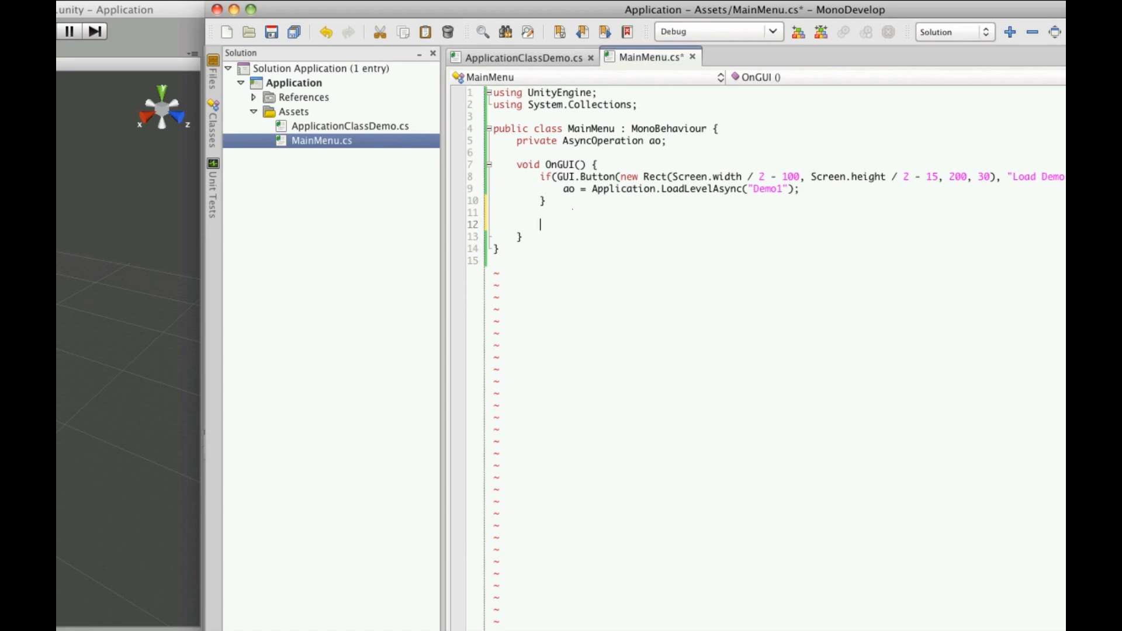
pyautogui.write('ao.')
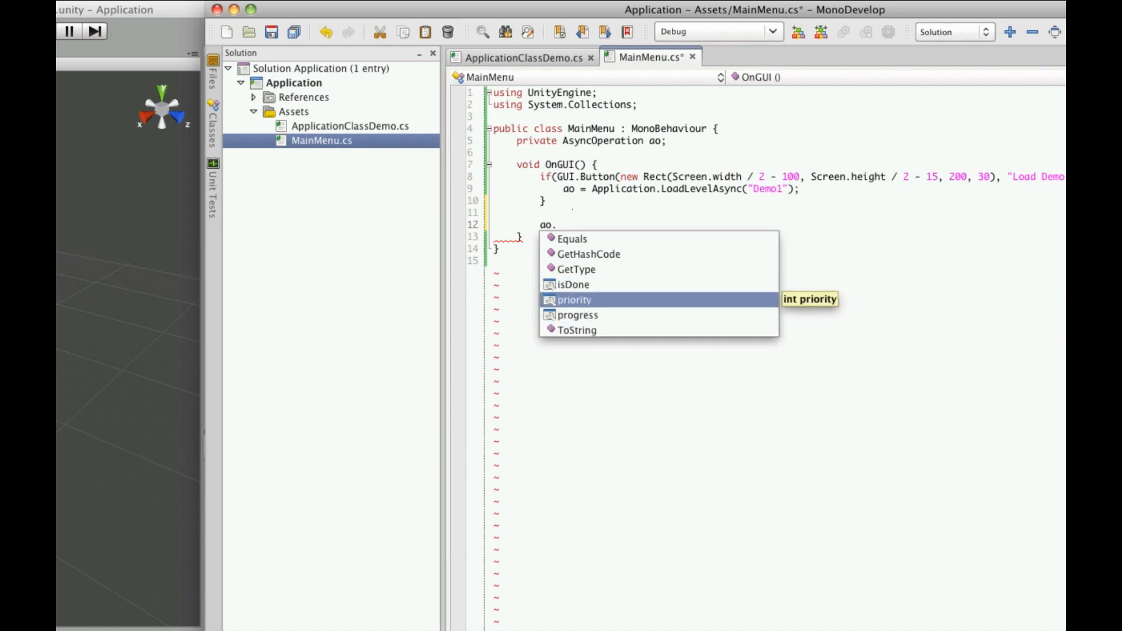
pyautogui.press('Up')
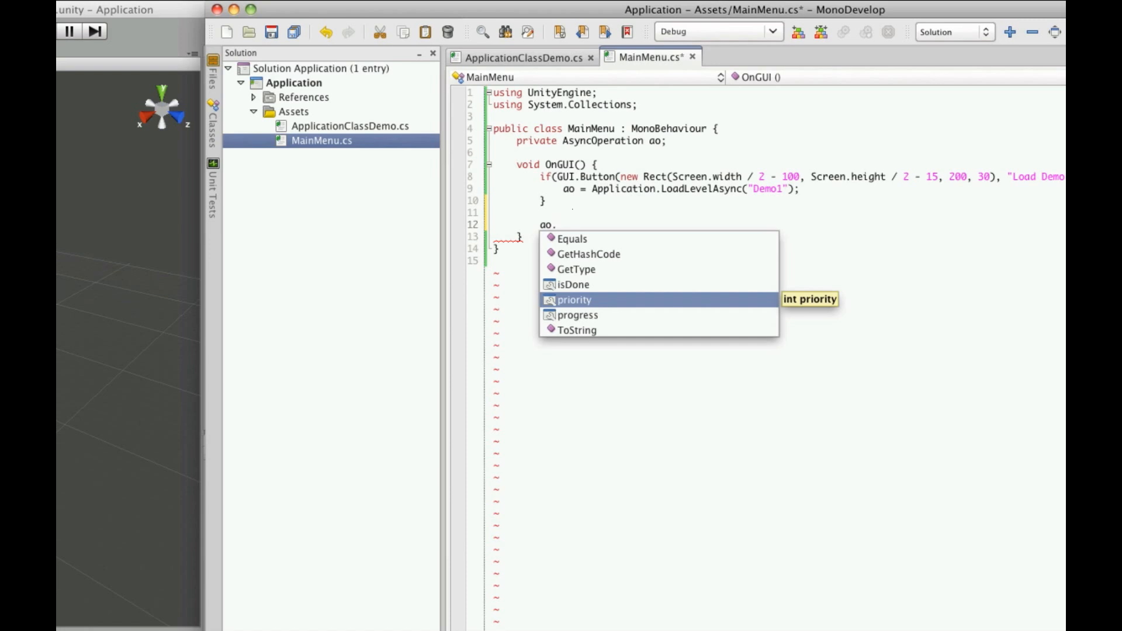
pyautogui.press('Down')
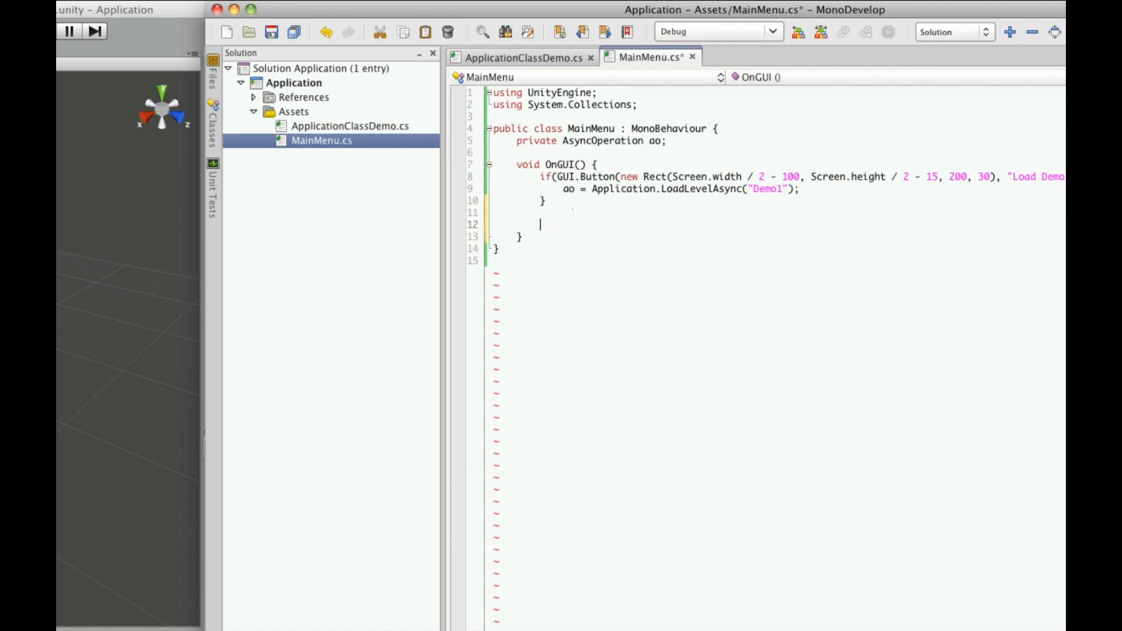
# - Add an if(ao != null) { block inside OnGUI
pyautogui.write('if(')
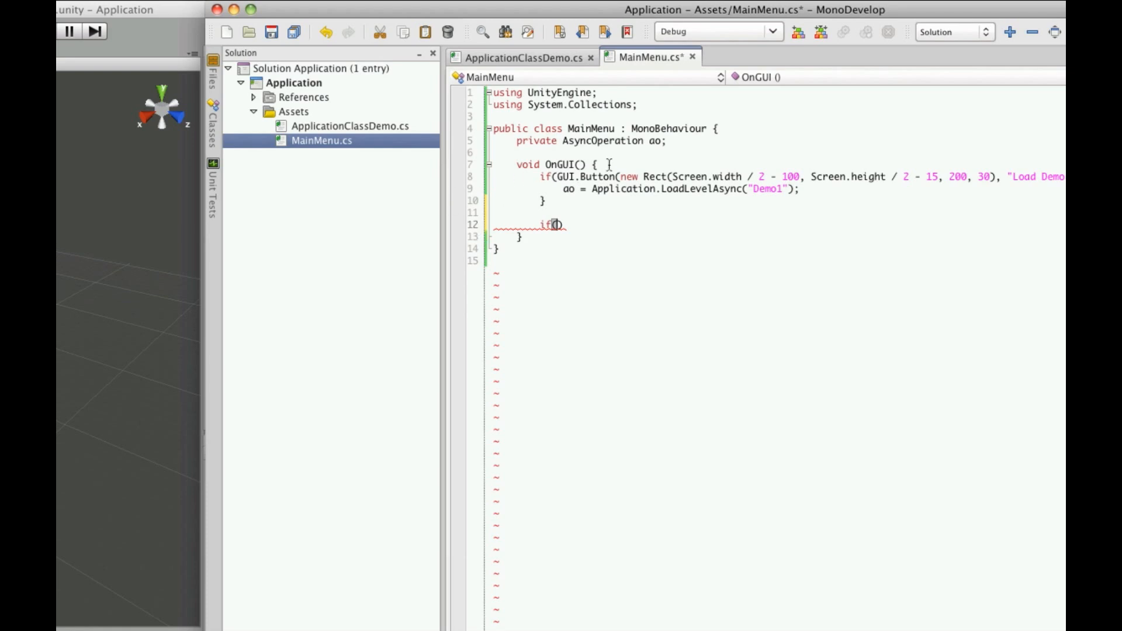
pyautogui.moveTo(570, 189)
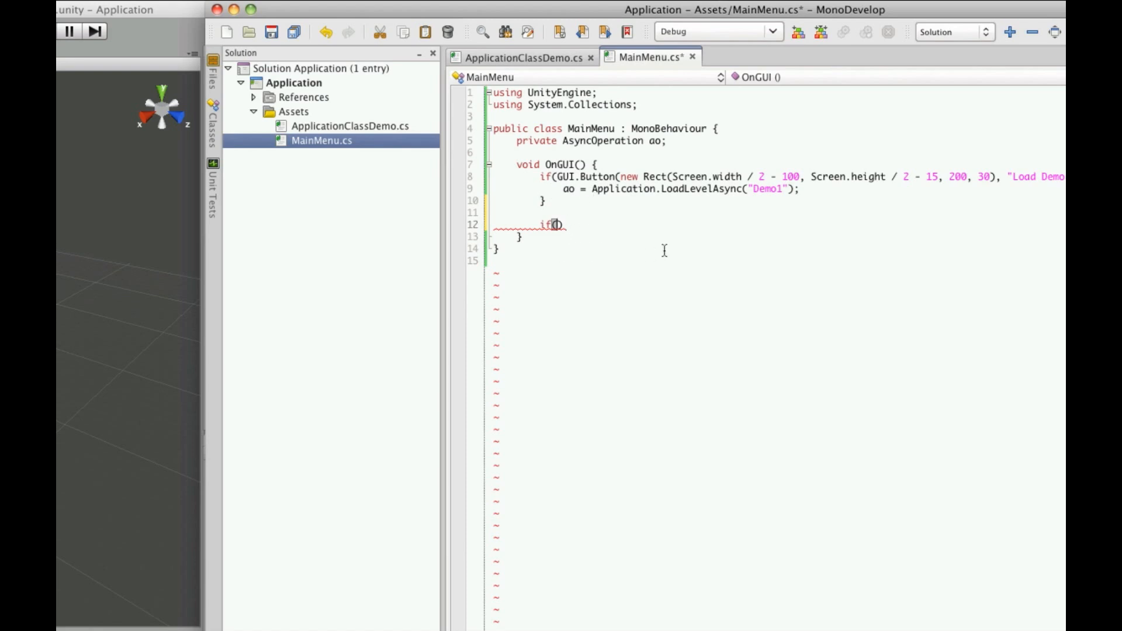
pyautogui.moveTo(673, 212)
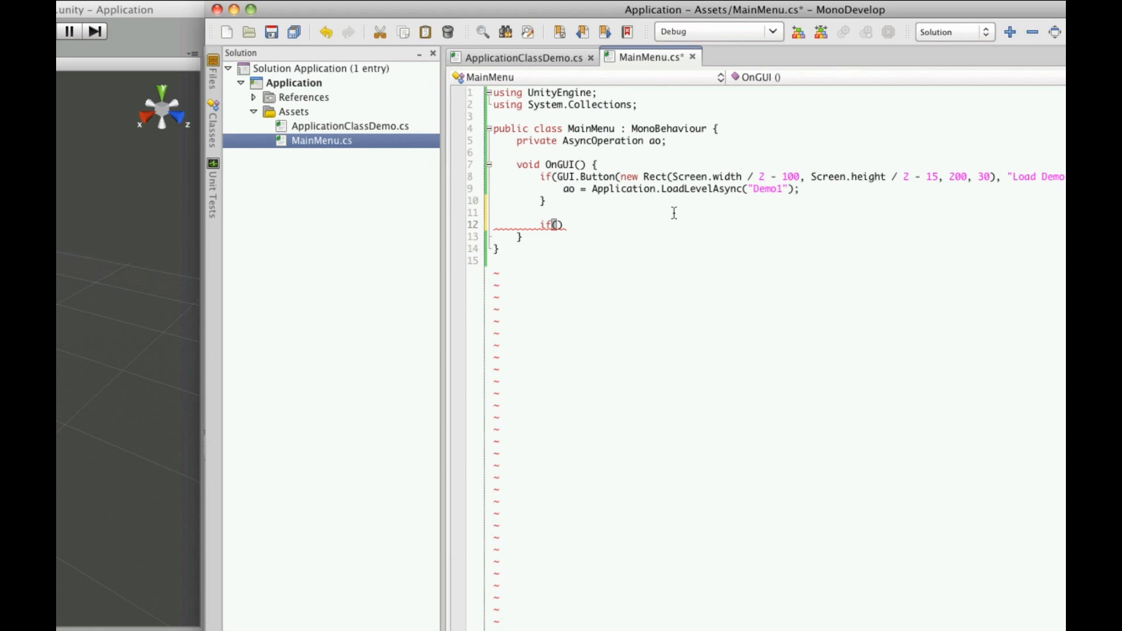
pyautogui.write('ao !=')
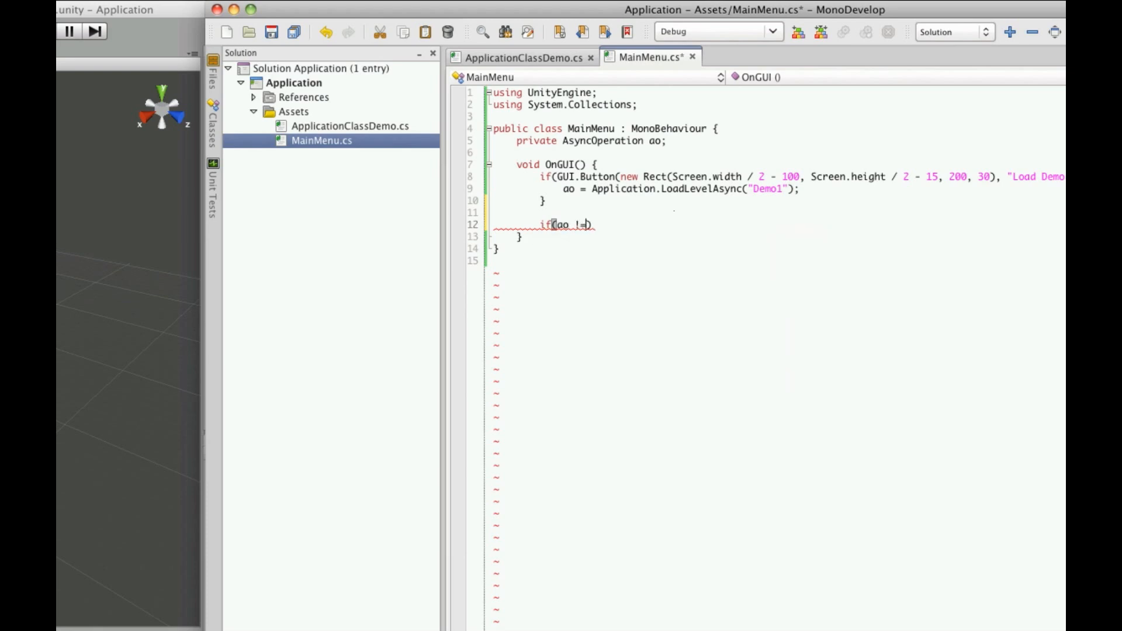
pyautogui.write('null')
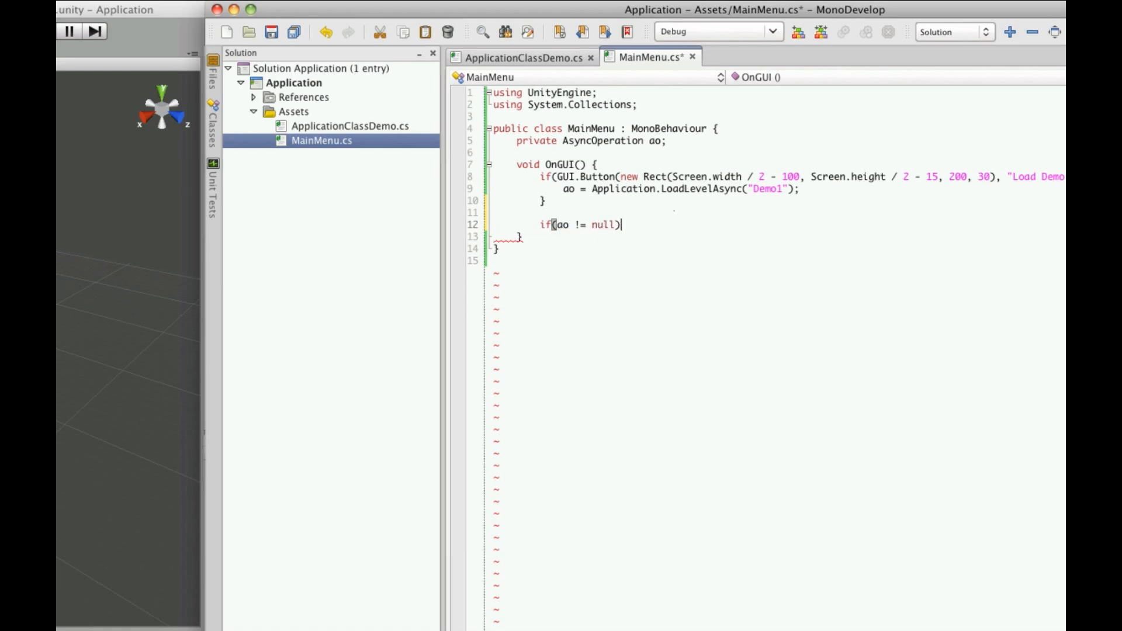
pyautogui.write('{')
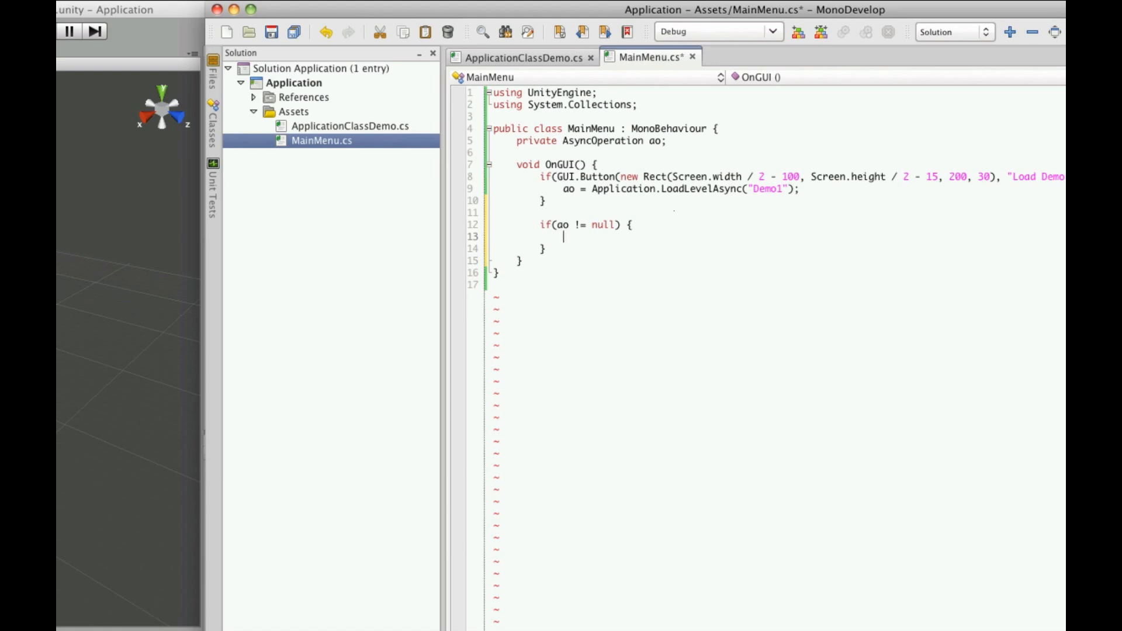
# - Start a GUI.Box(new Rect(), "") call with an empty string label
pyautogui.write('GUI.Box')
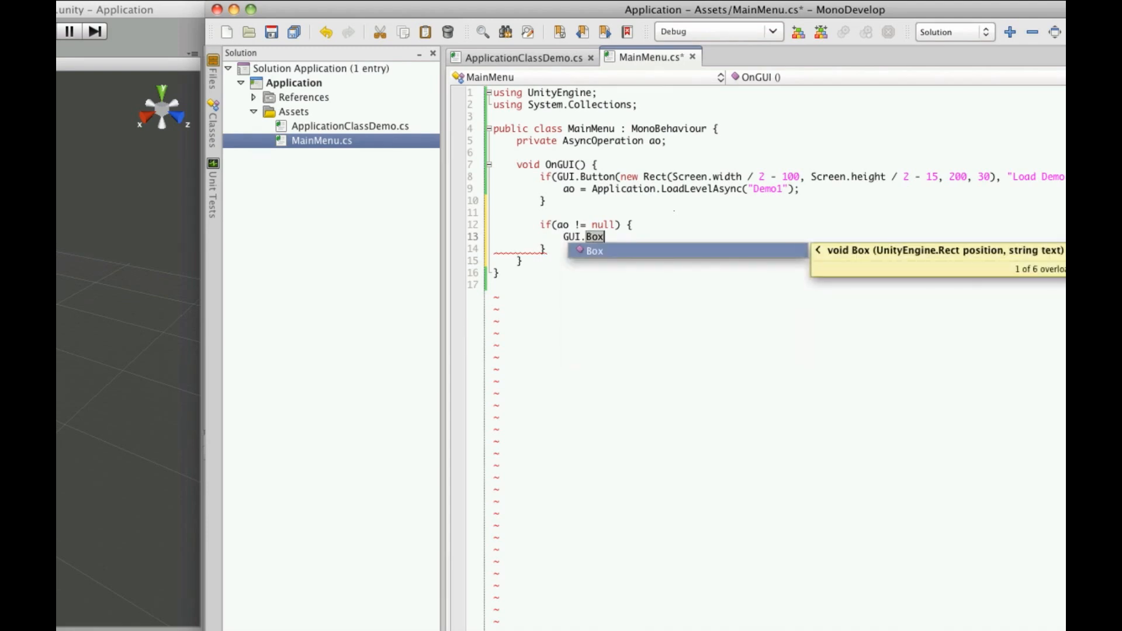
pyautogui.write('(')
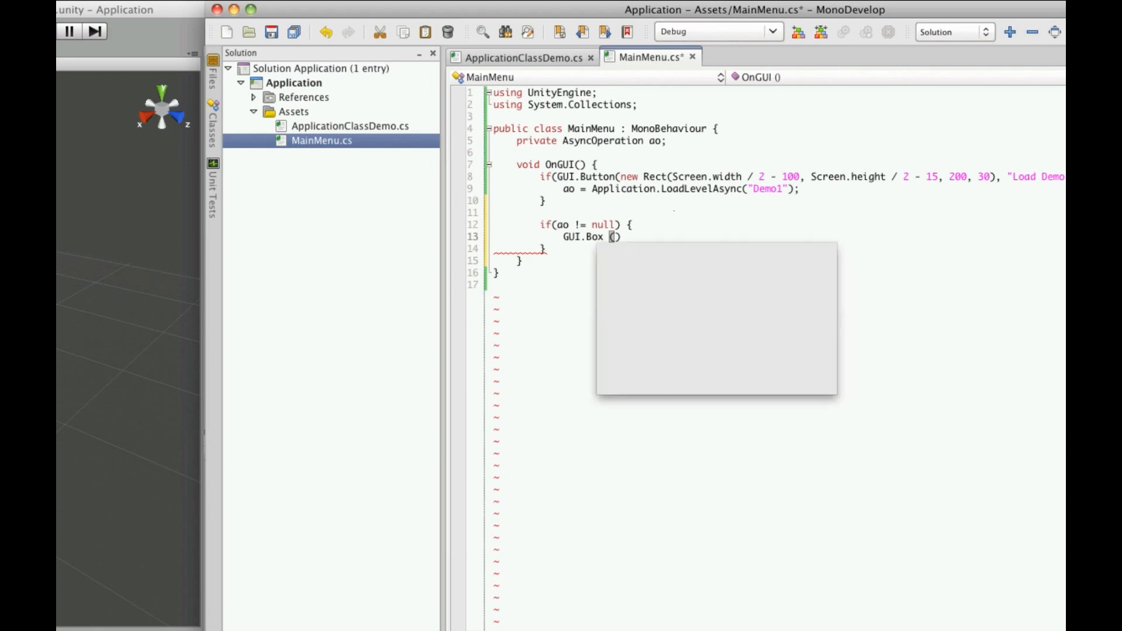
pyautogui.write('new Rect(')
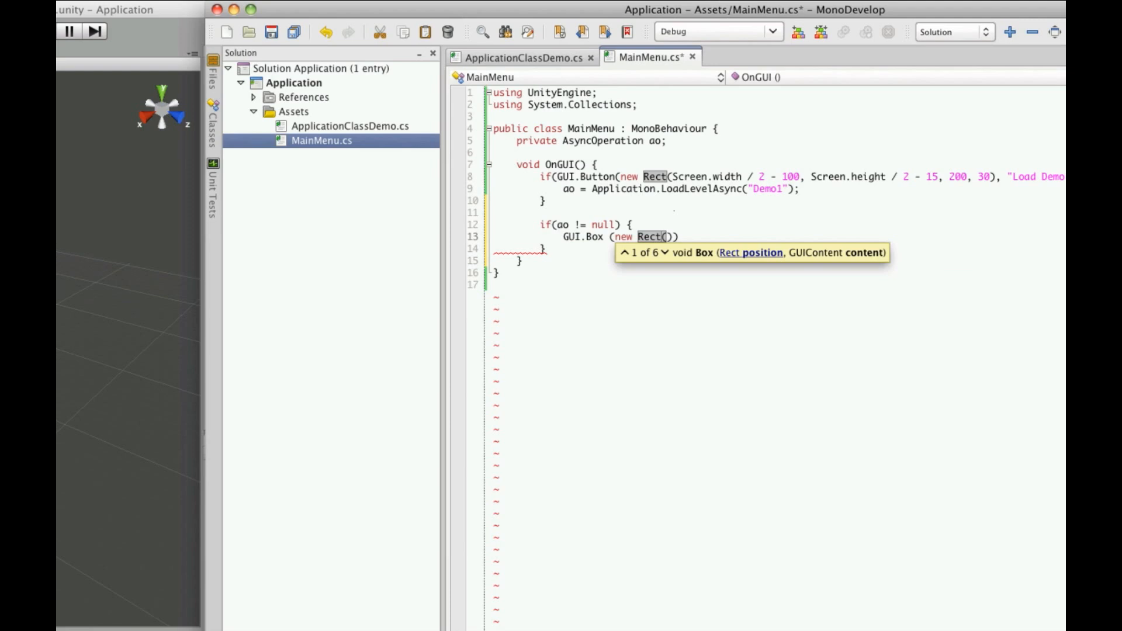
pyautogui.write(',')
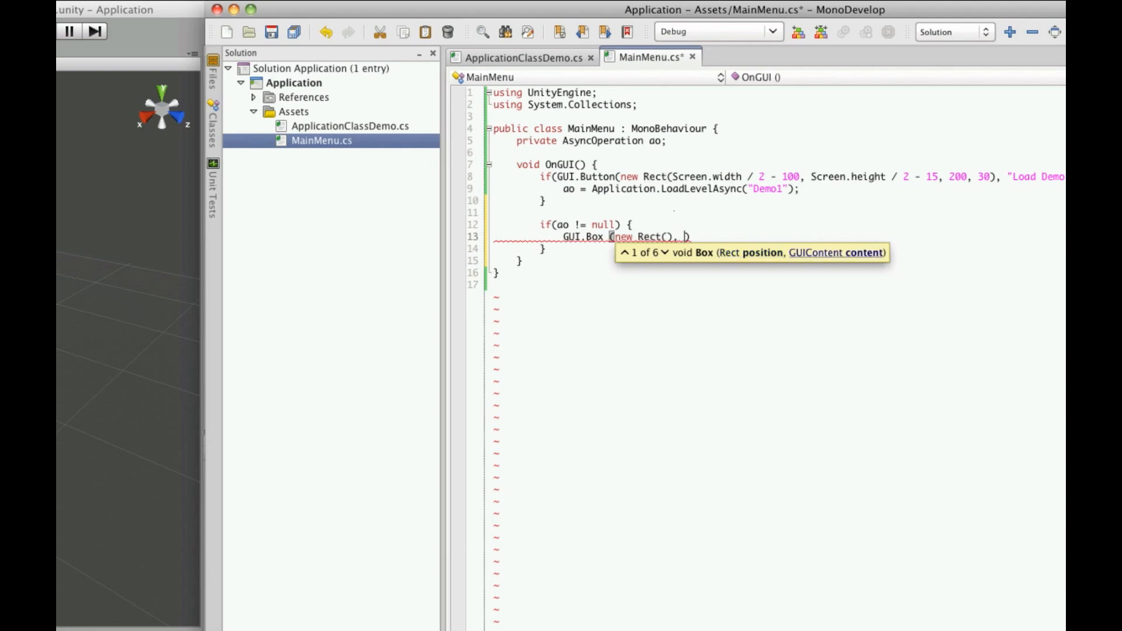
pyautogui.write('""')
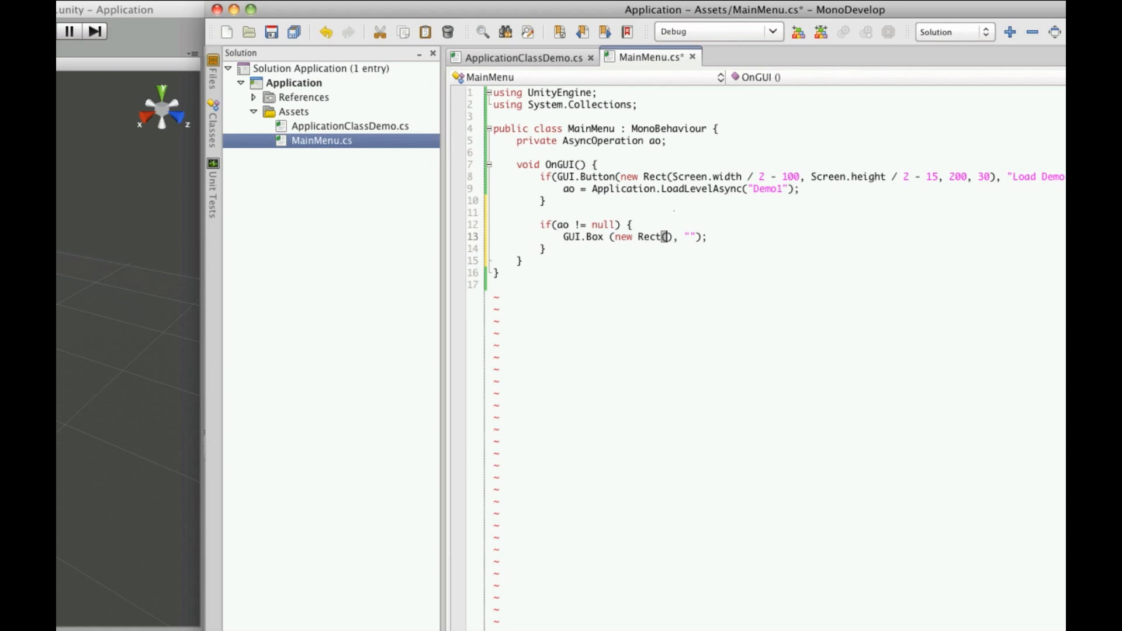
# - Fill the Rect's position as 0, Screen.height - 40
pyautogui.write('S')
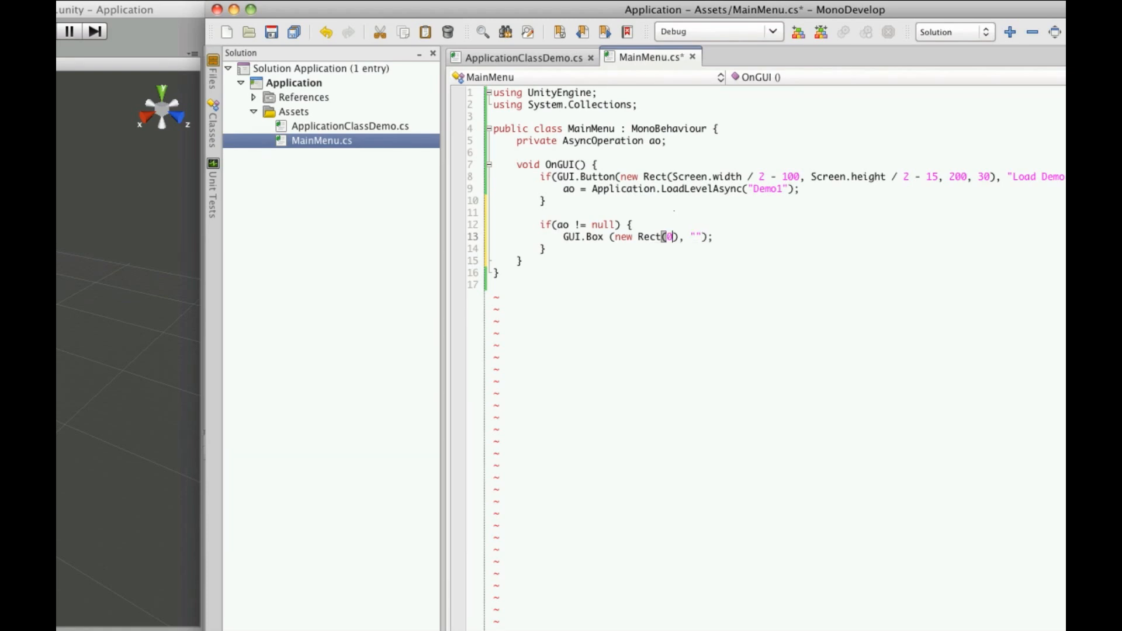
pyautogui.write('0,')
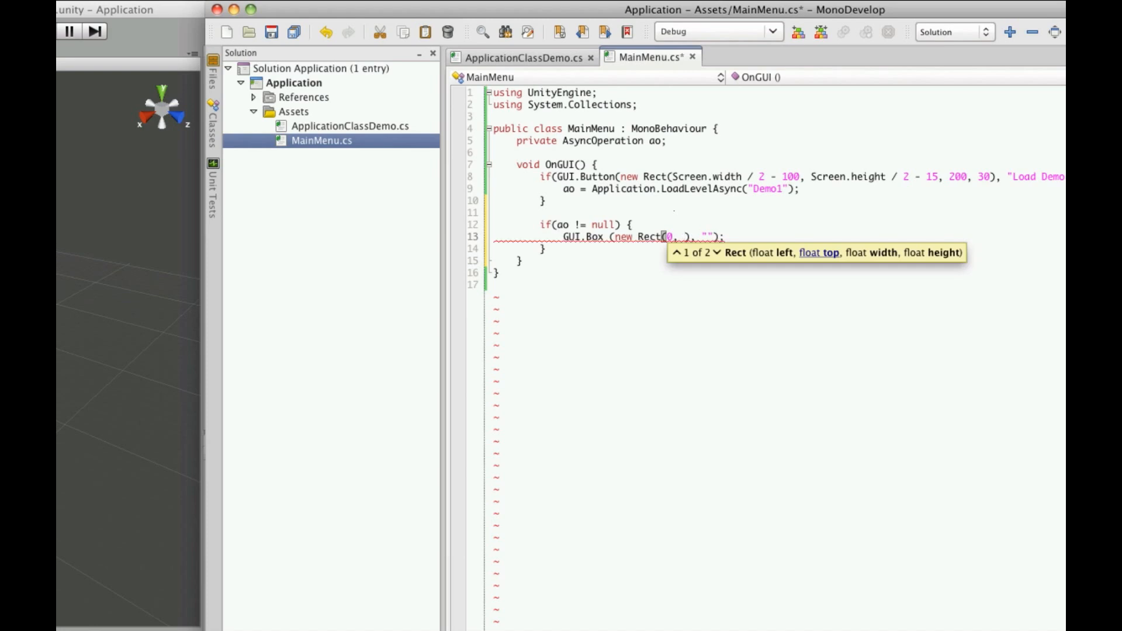
pyautogui.write('Screen.height -')
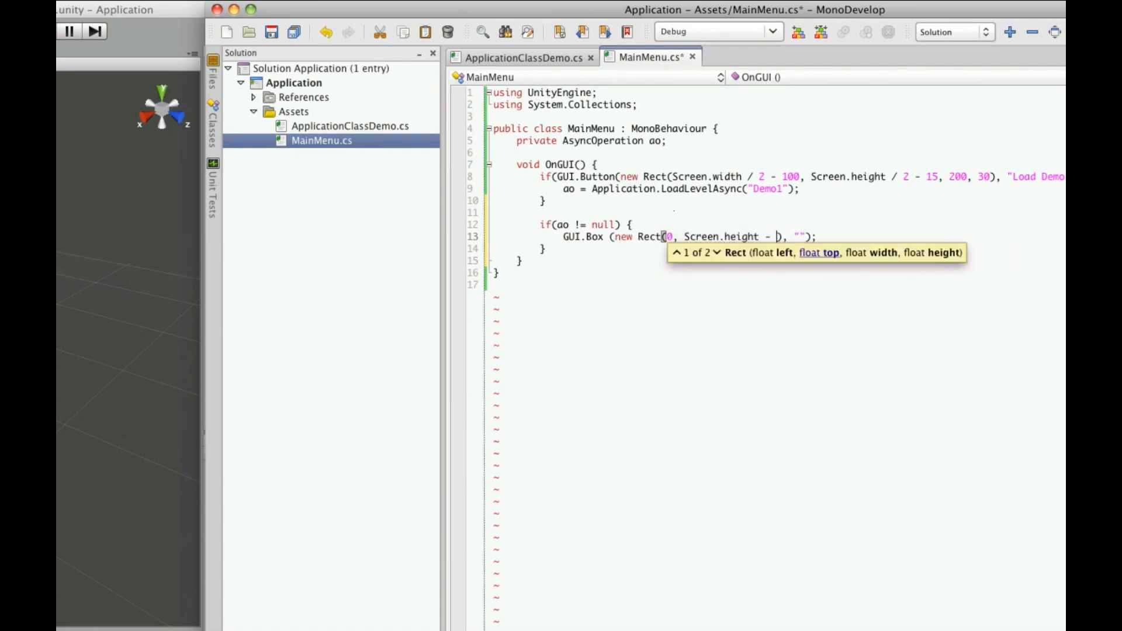
pyautogui.write('40')
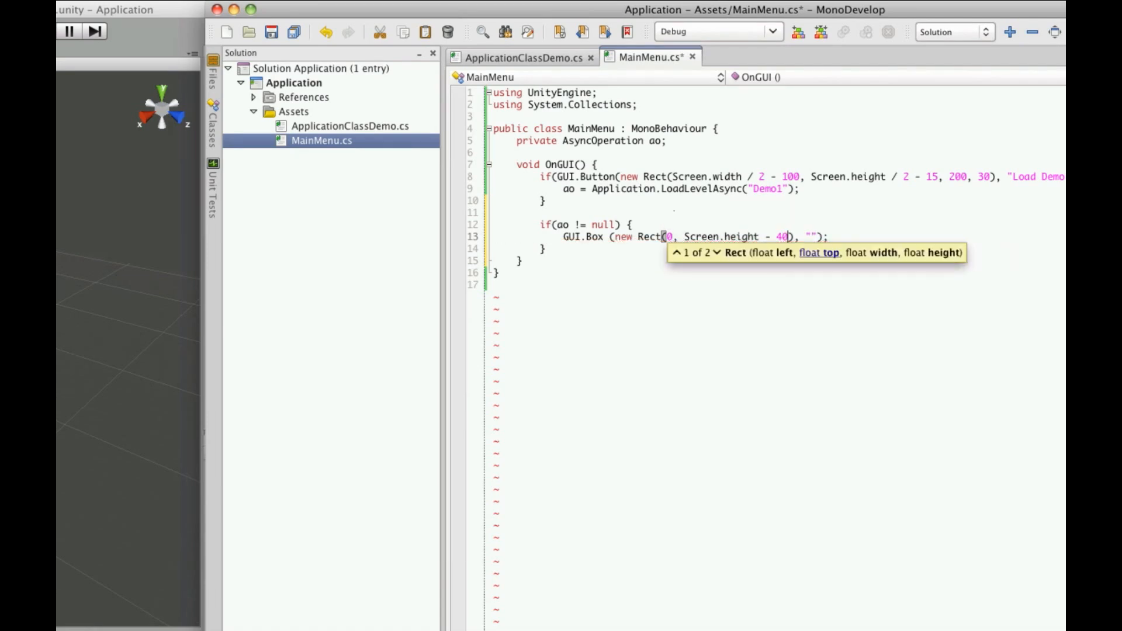
pyautogui.write(',')
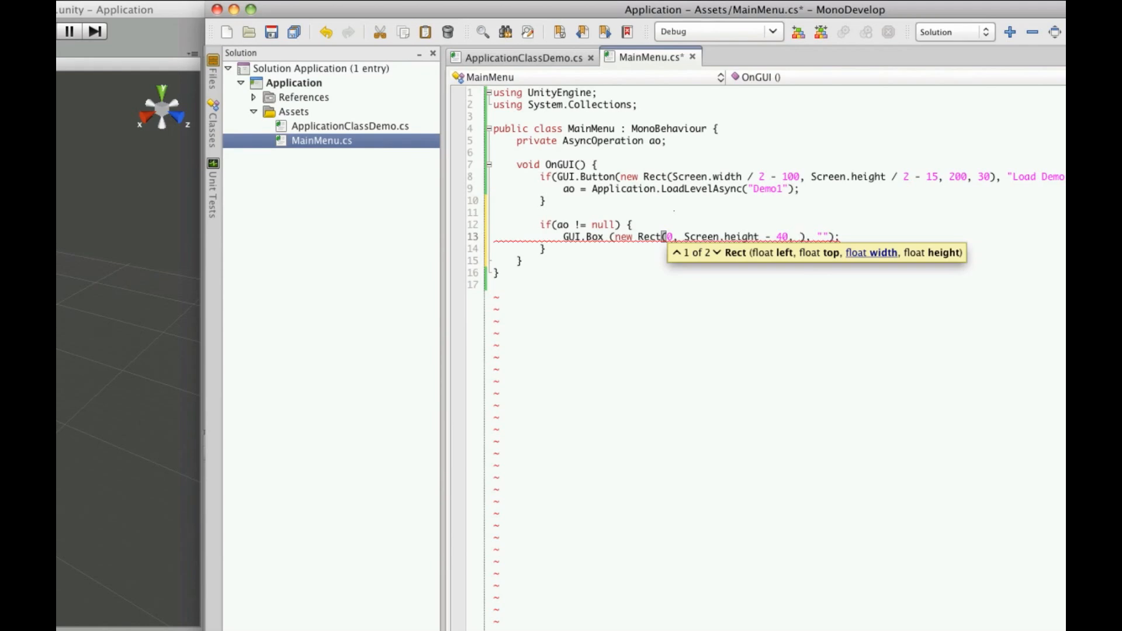
# - Give the Rect width ao.progress * Screen.width and height 40
pyautogui.write('ao.progress')
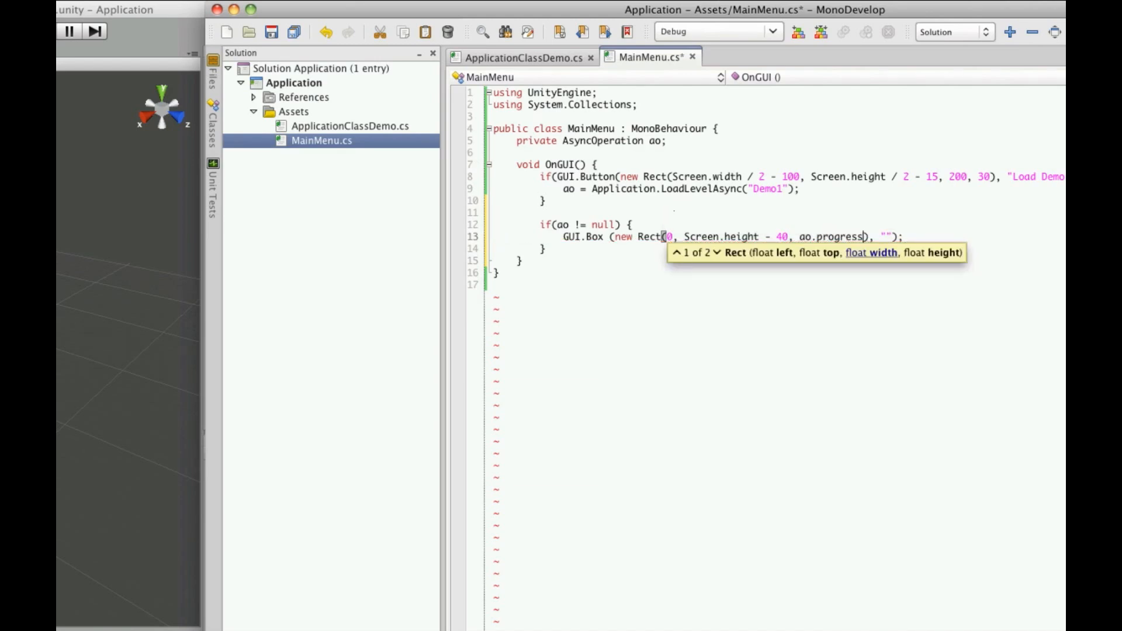
pyautogui.doubleClick(840, 237)
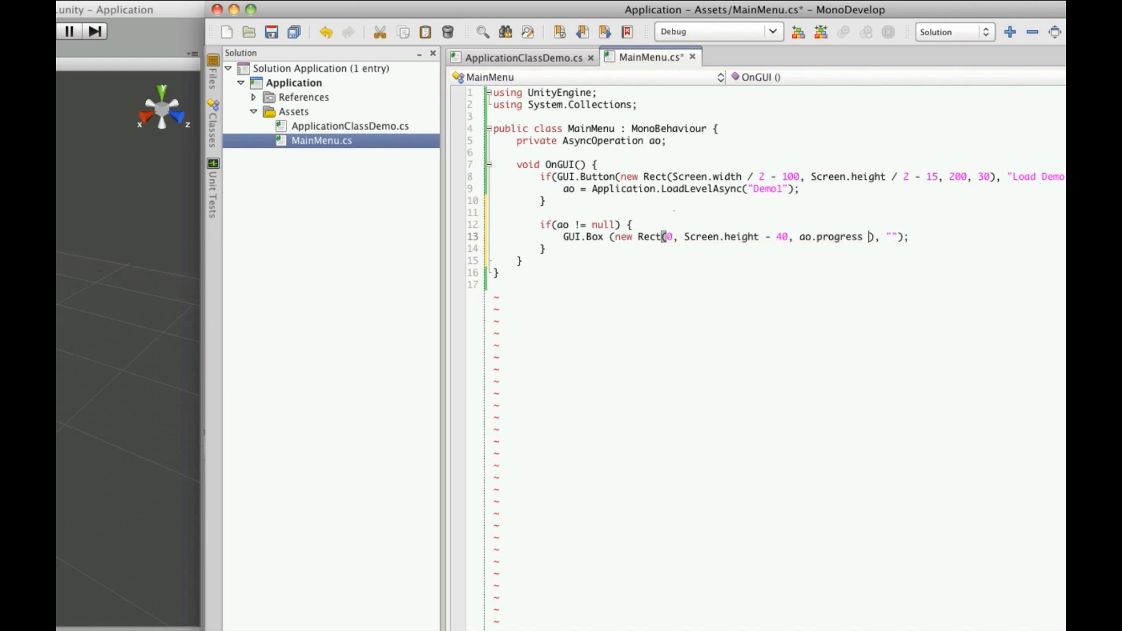
pyautogui.write('Screen')
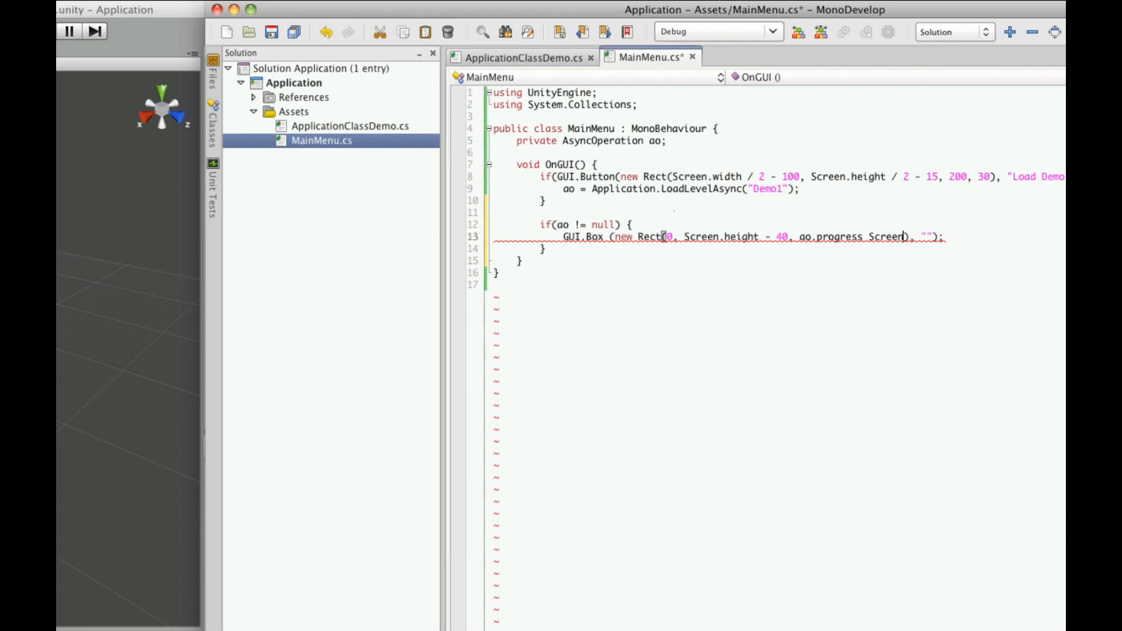
pyautogui.write('.width')
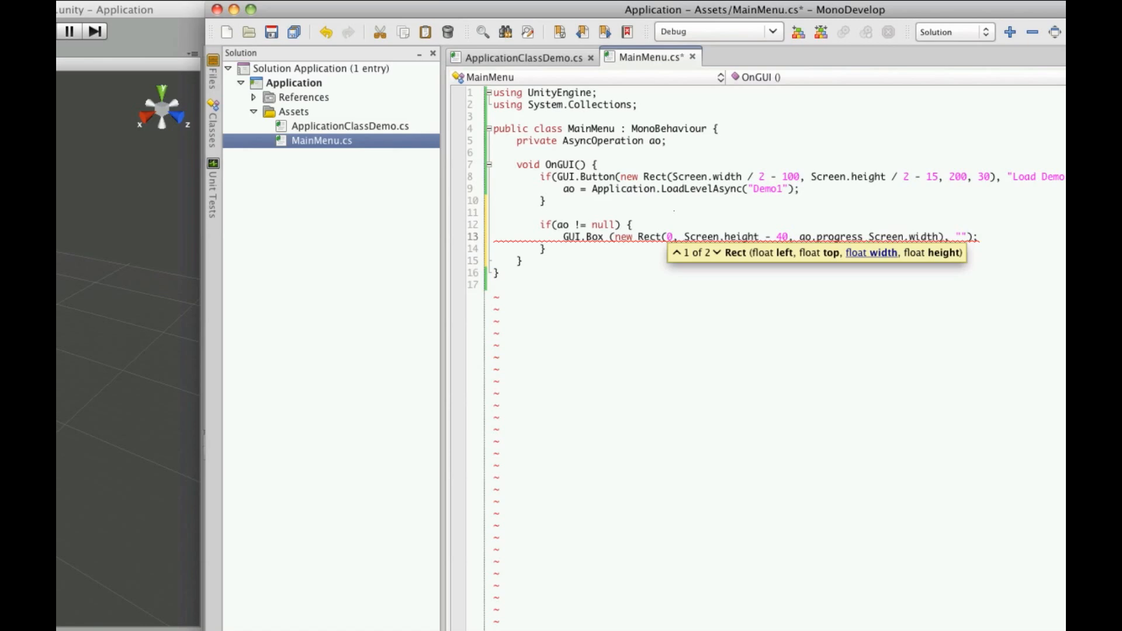
pyautogui.write('*')
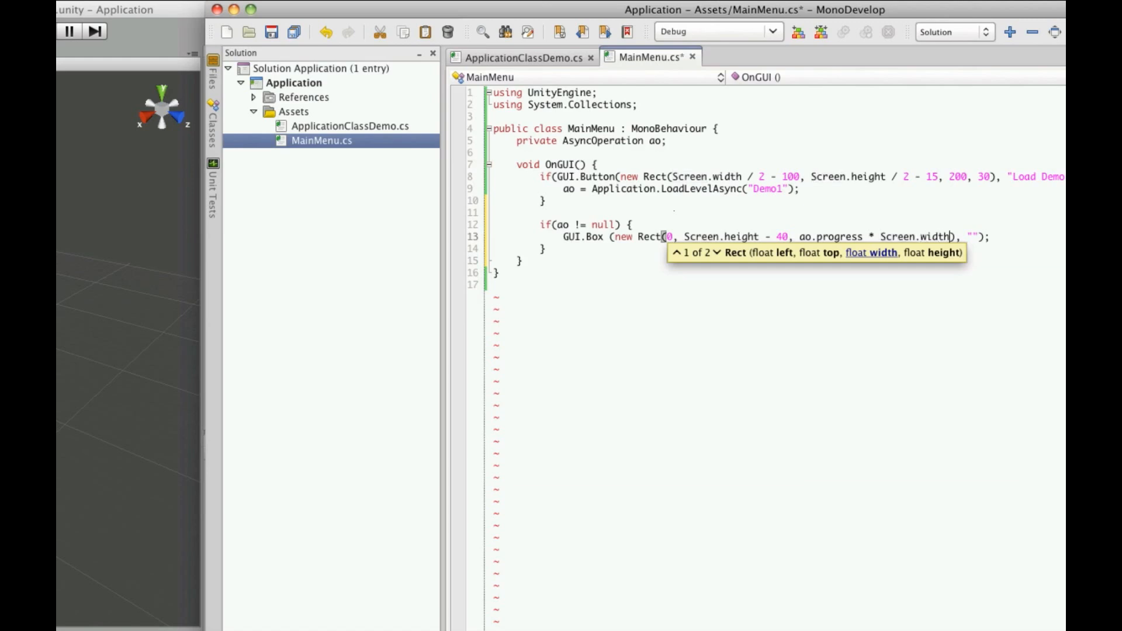
pyautogui.write(',')
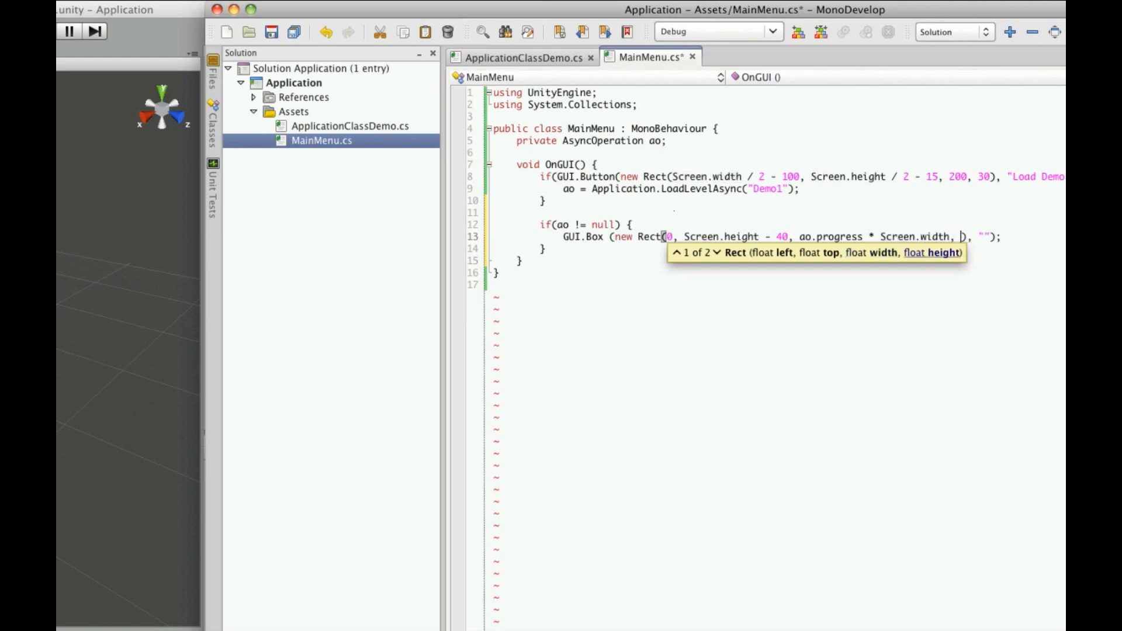
pyautogui.write('40')
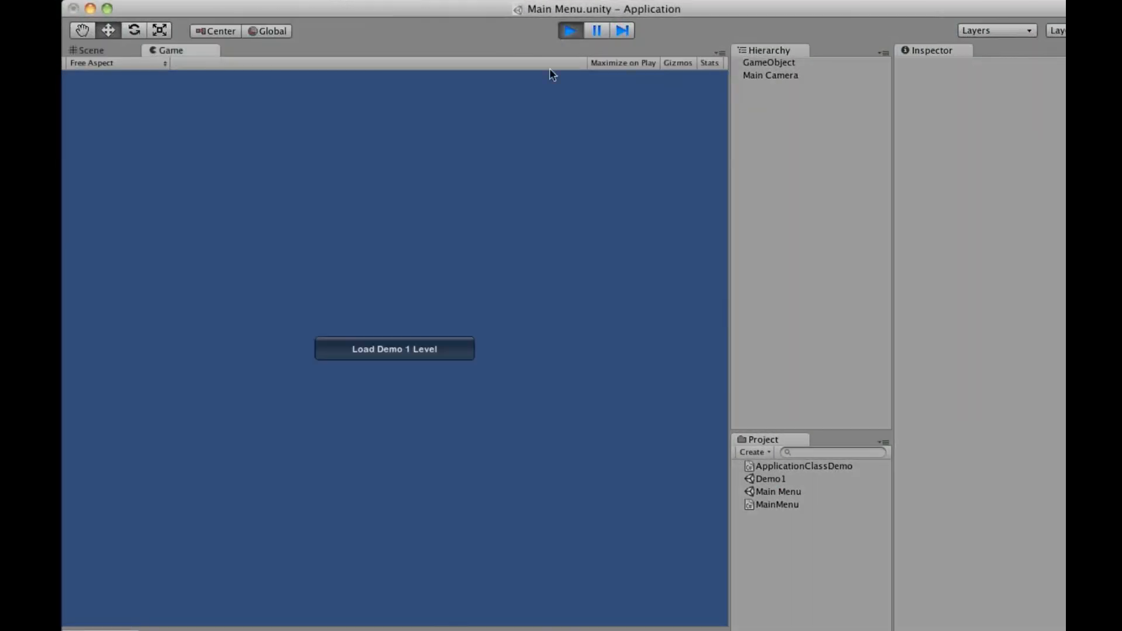
# - Load Demo 1 Level from the playing menu, stop, replay, and return to the script
pyautogui.click(393, 348)
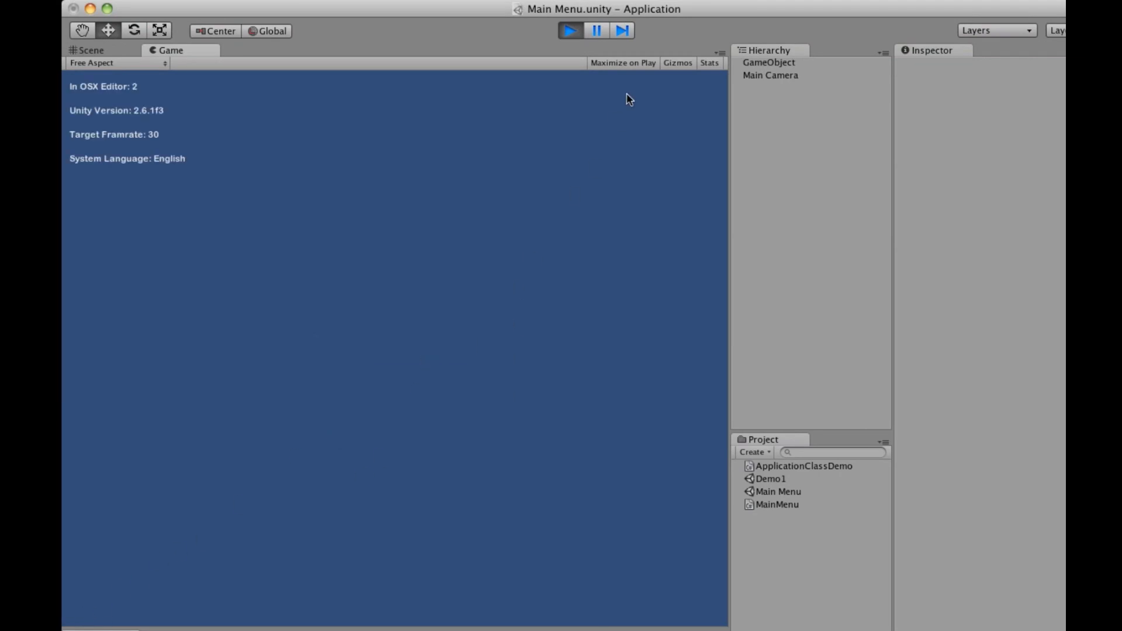
pyautogui.click(92, 50)
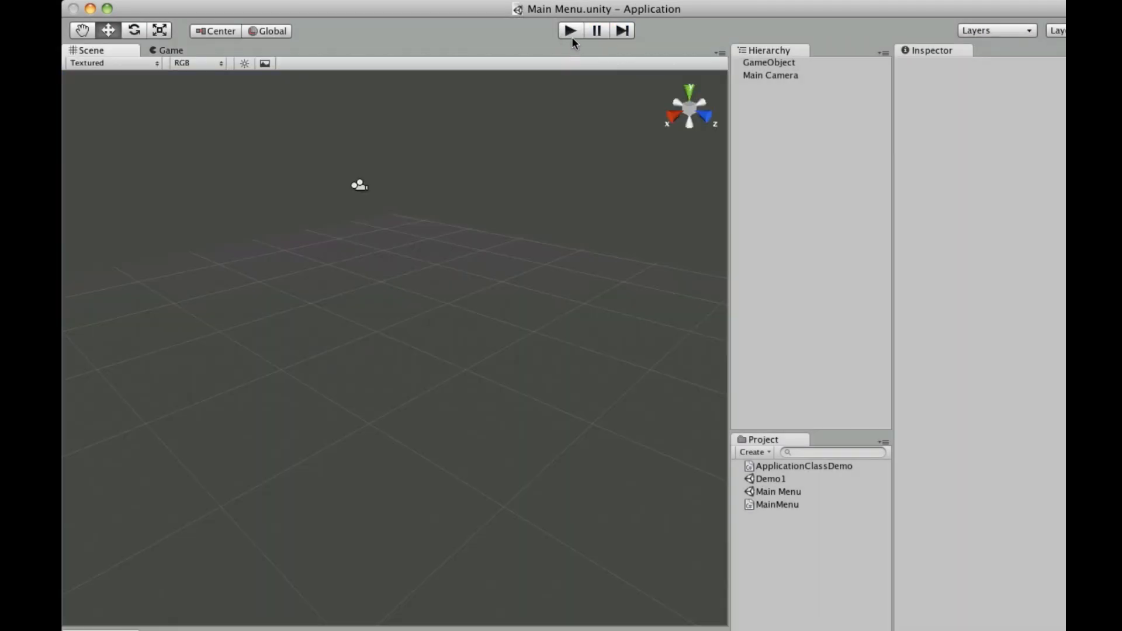
pyautogui.click(569, 31)
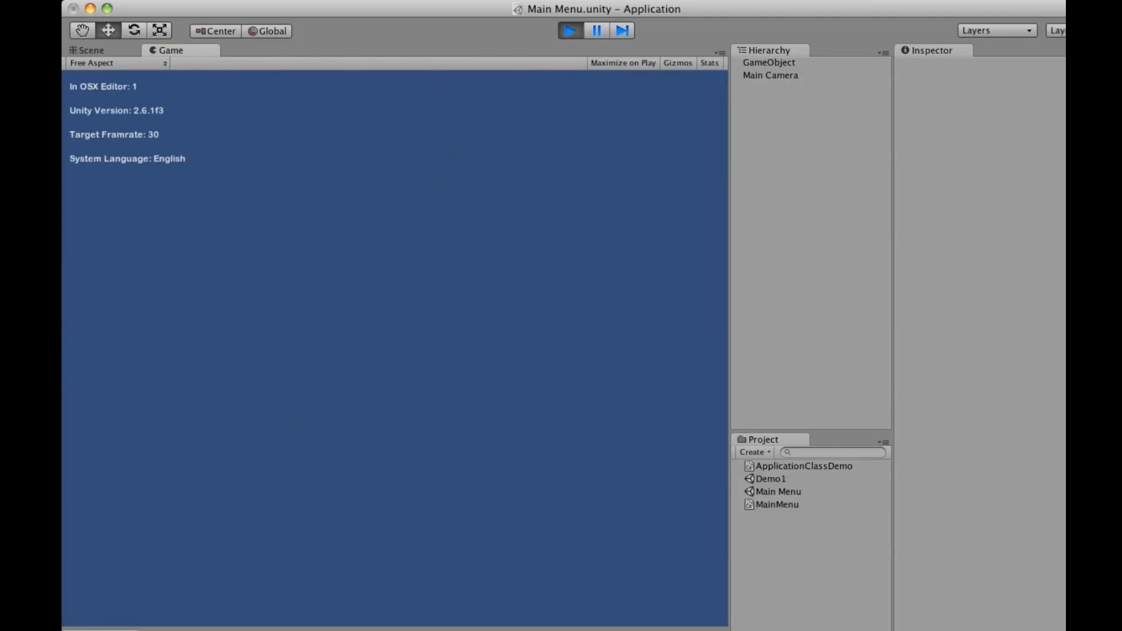
pyautogui.click(91, 50)
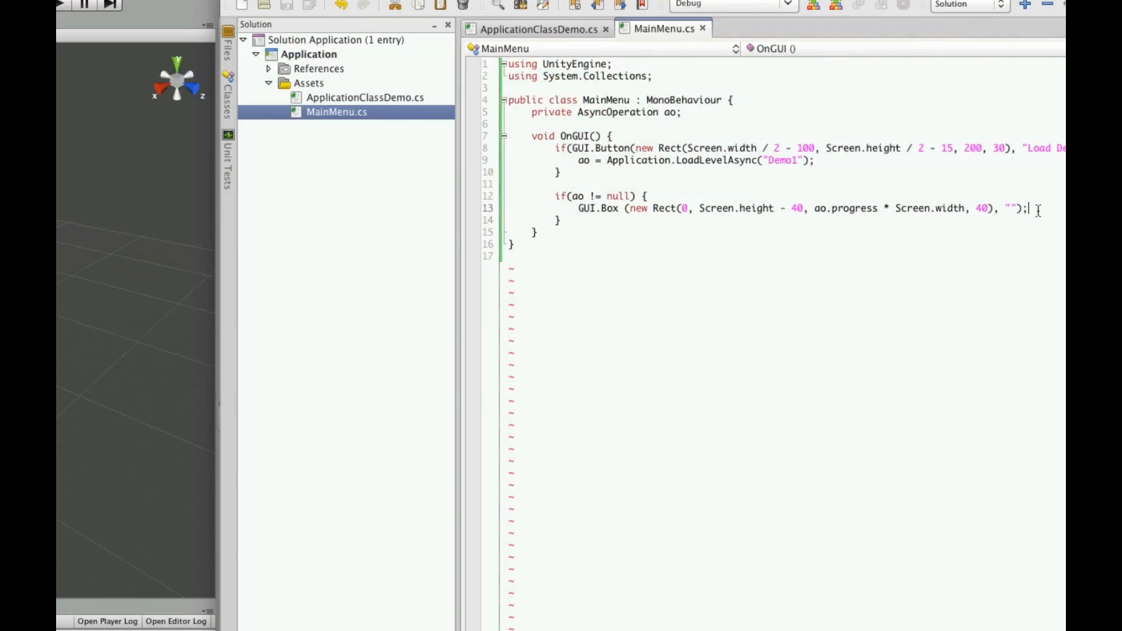
# - Add Debug.Log(ao.progress); on a new line after the GUI.Box call
pyautogui.press('enter')
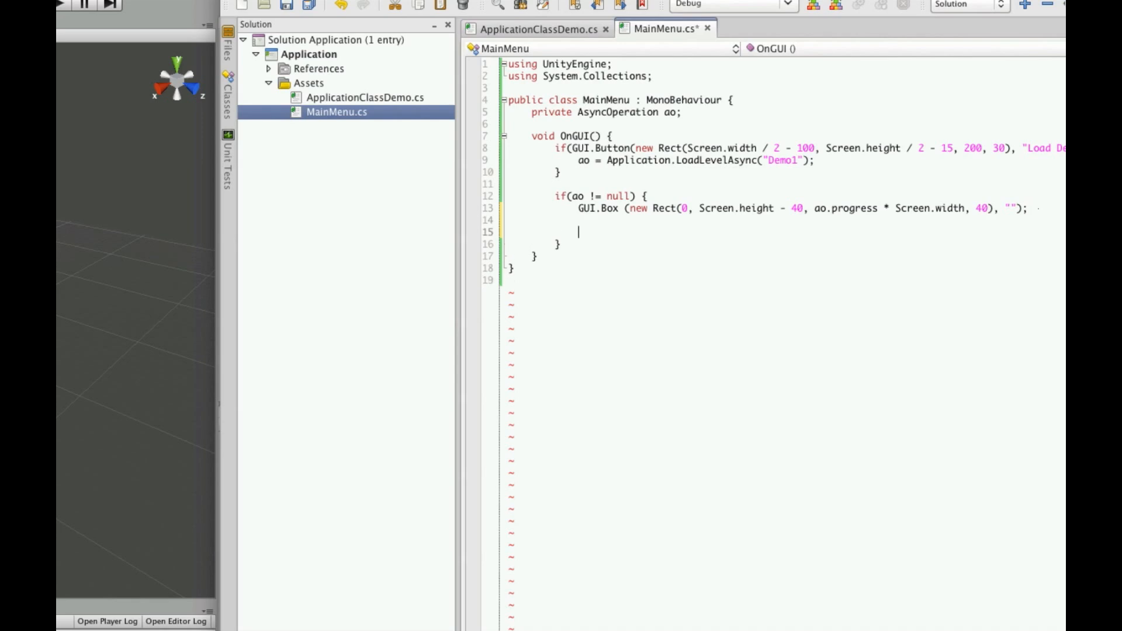
pyautogui.write('Debug')
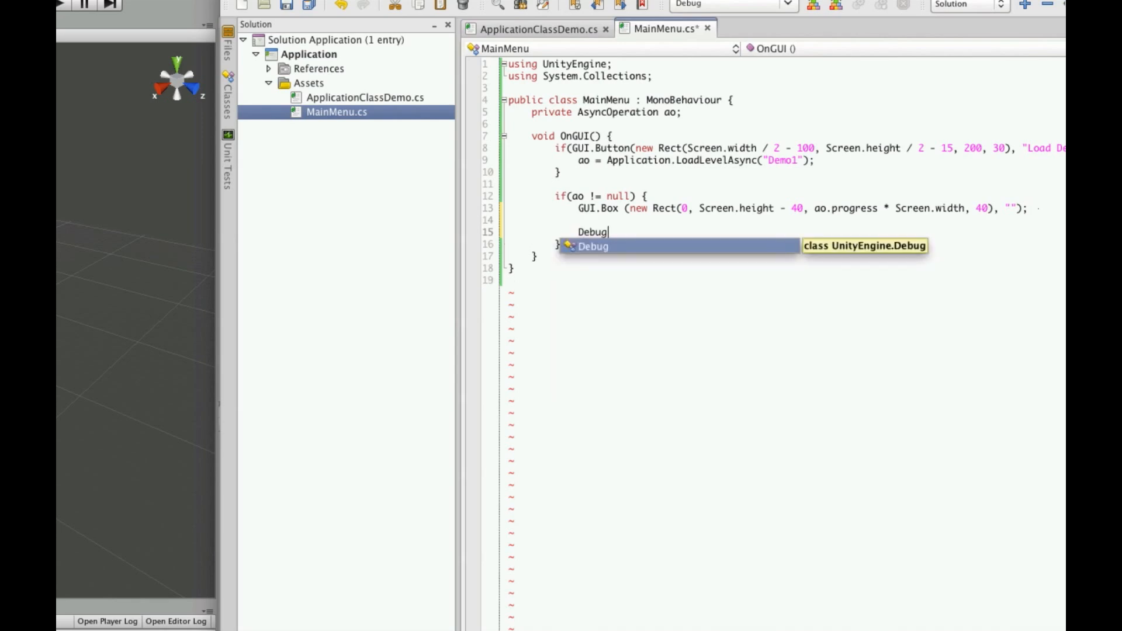
pyautogui.write('.Log();')
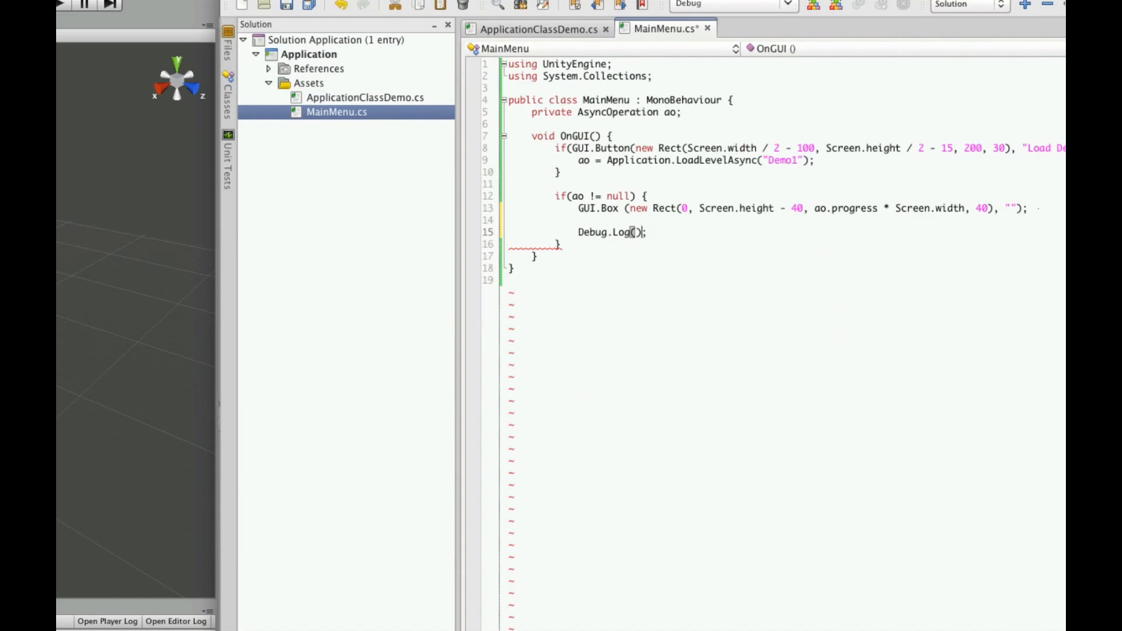
pyautogui.write('ao.p')
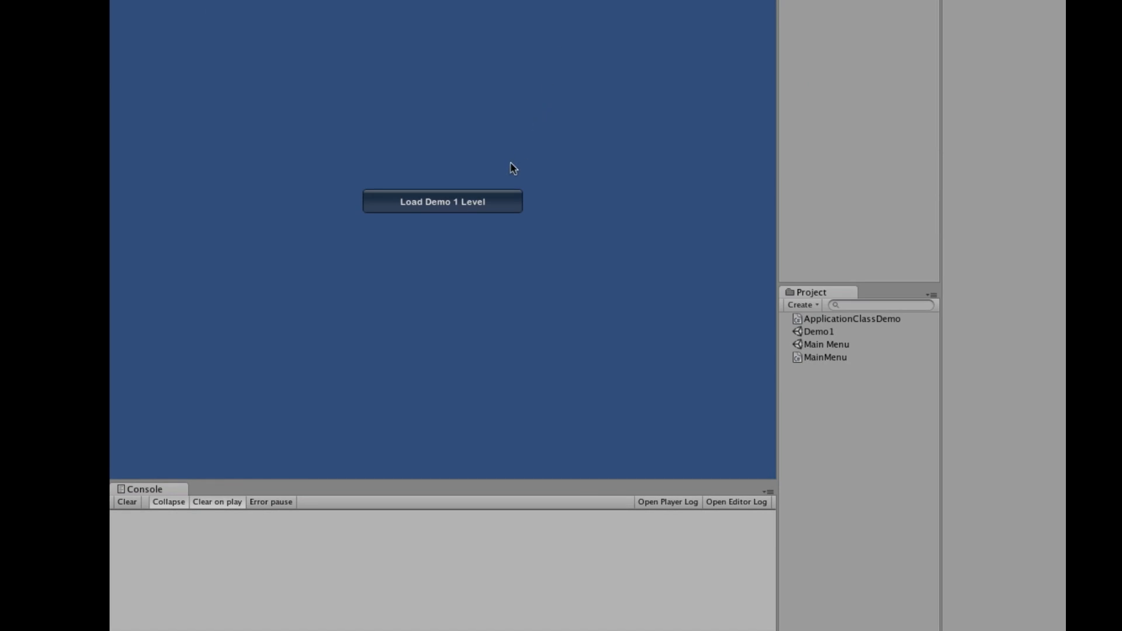
# - Click Load Demo 1 Level in the Game view and watch ao.progress log 0 and 0.9
pyautogui.click(441, 201)
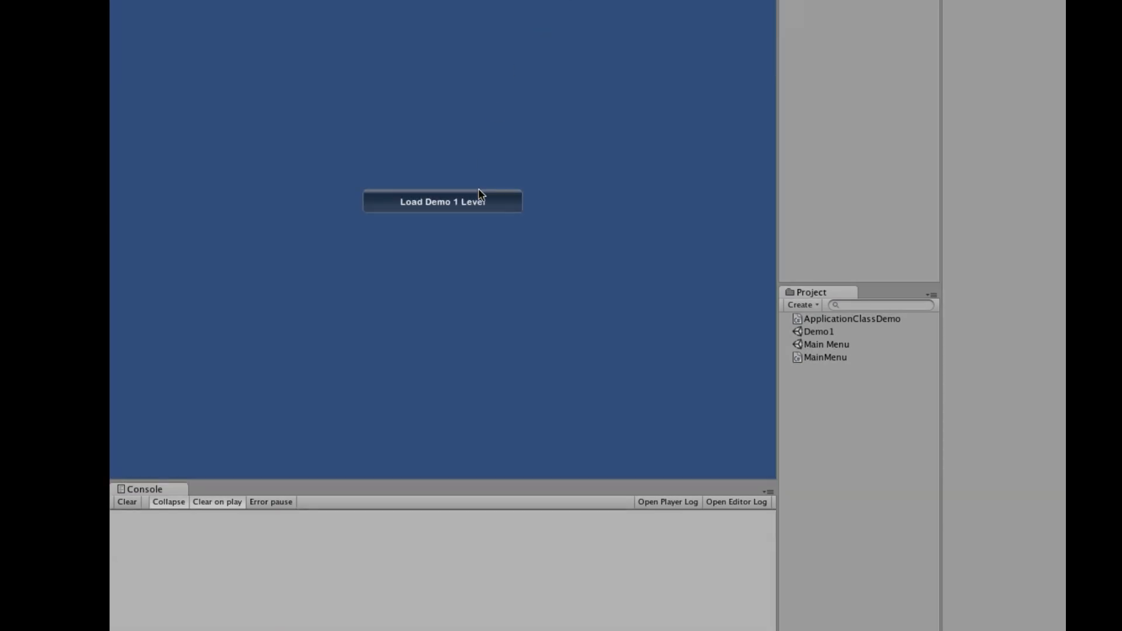
pyautogui.click(441, 201)
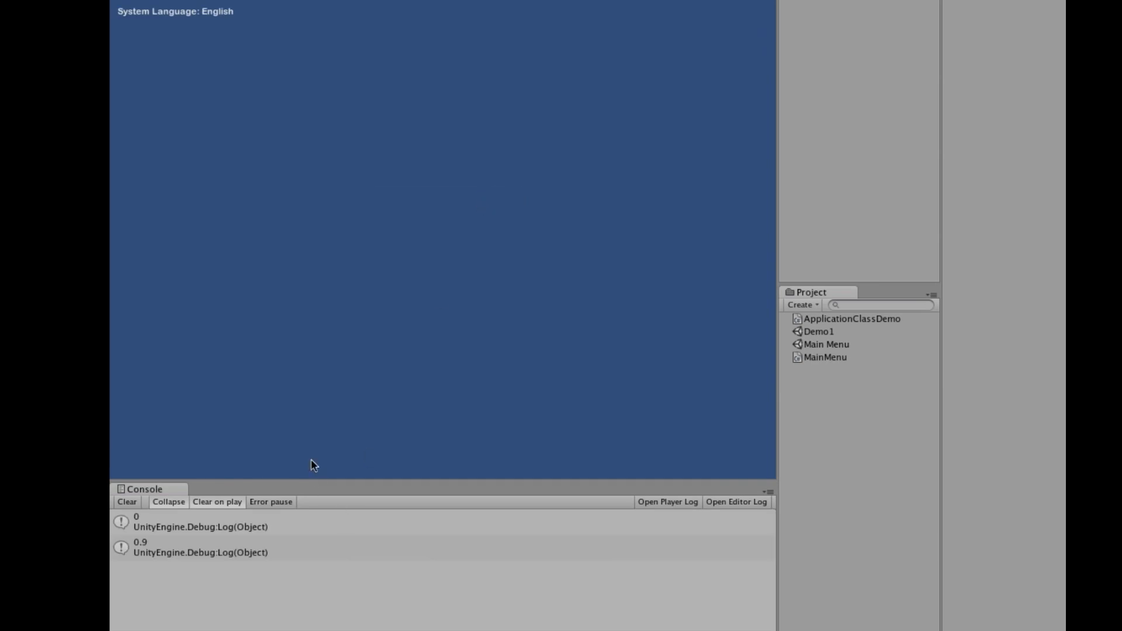
pyautogui.moveTo(139, 521)
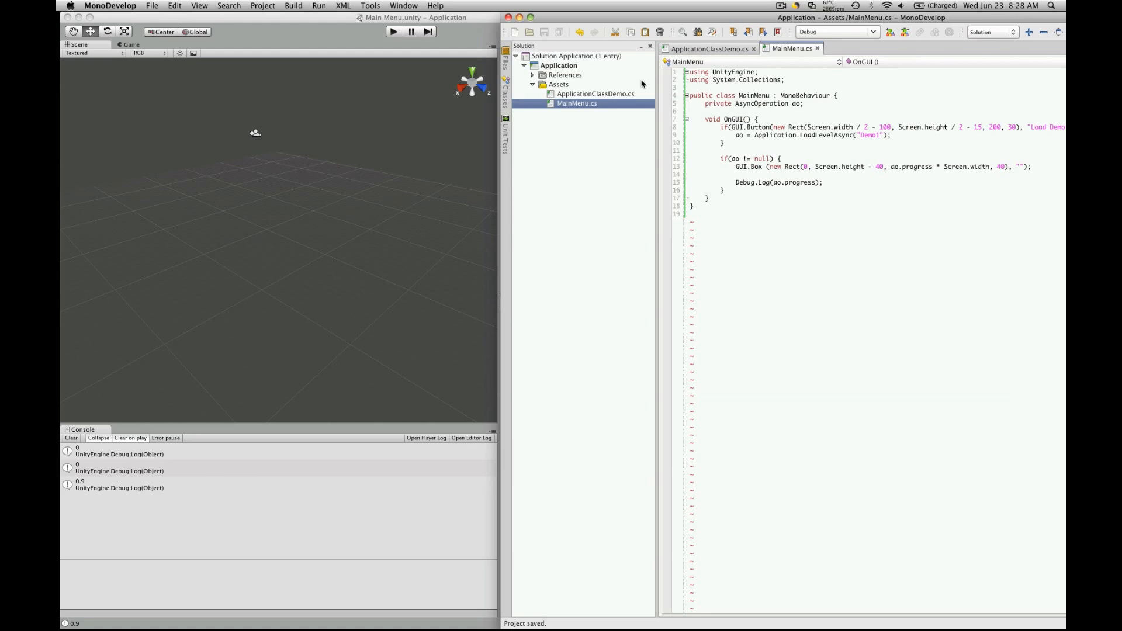
pyautogui.click(690, 189)
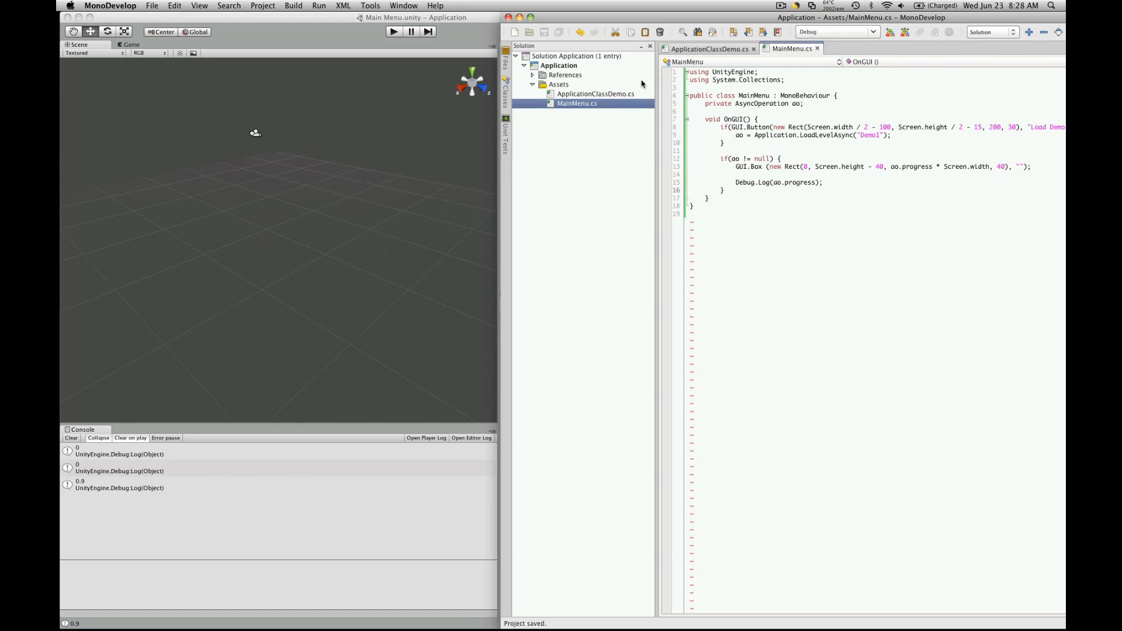
pyautogui.click(690, 189)
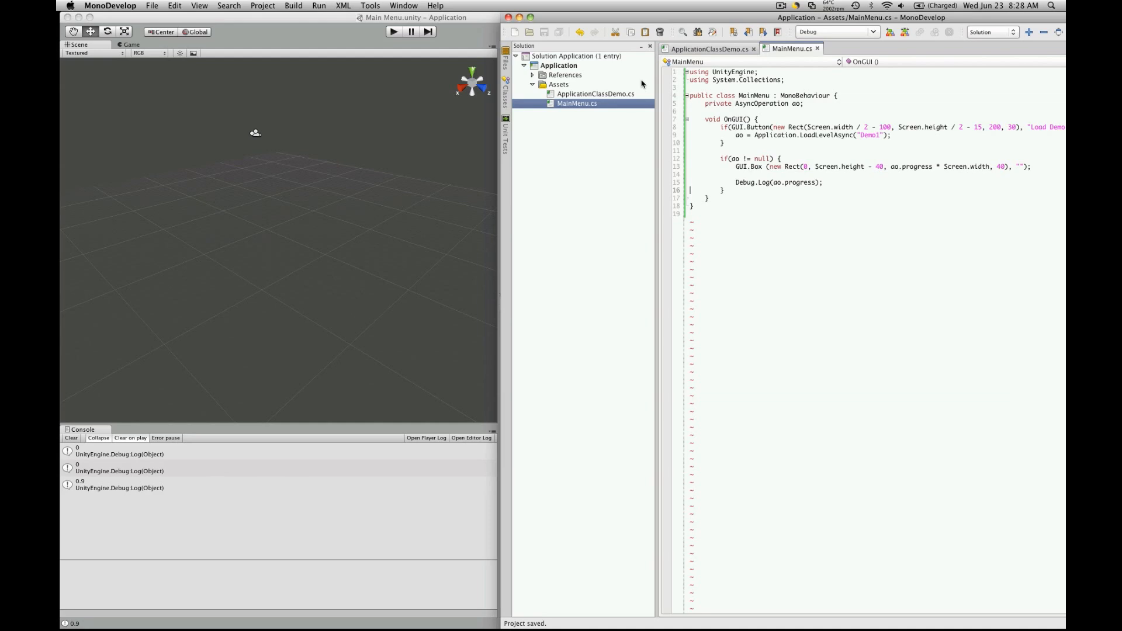